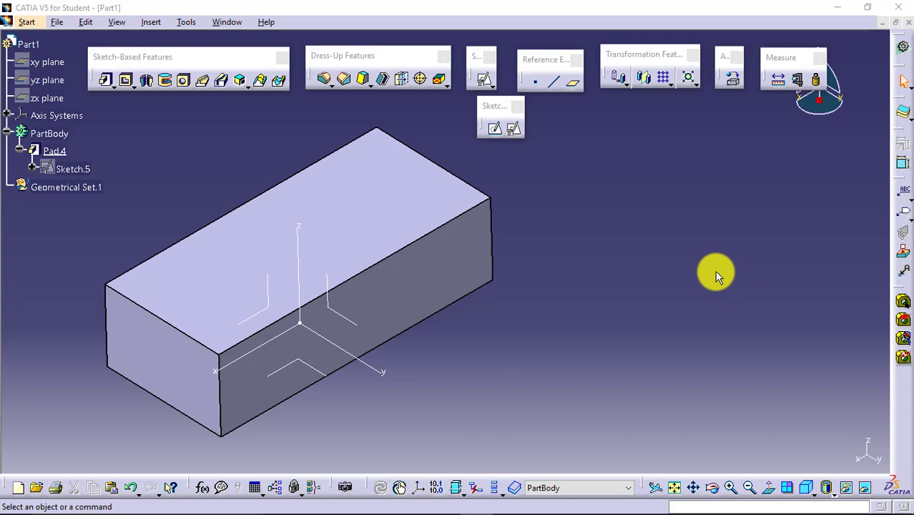
pyautogui.moveTo(728, 311)
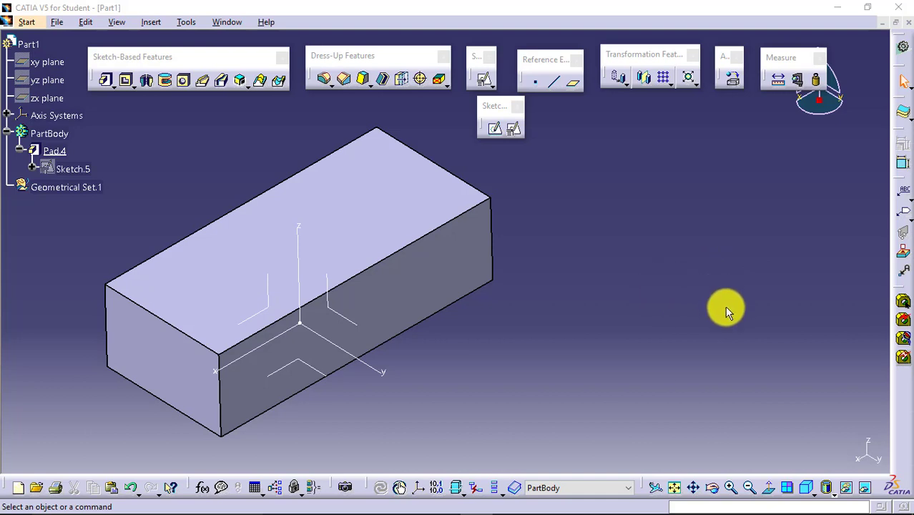
pyautogui.moveTo(672, 304)
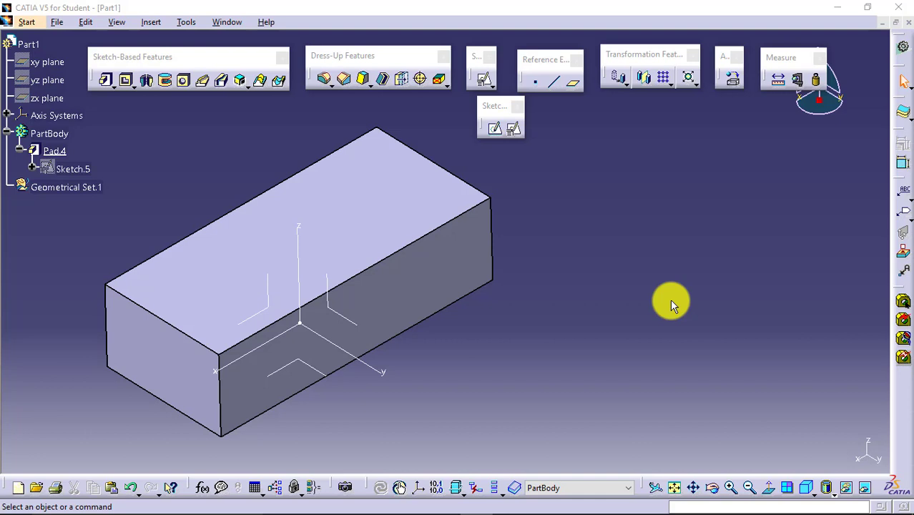
pyautogui.moveTo(671, 300)
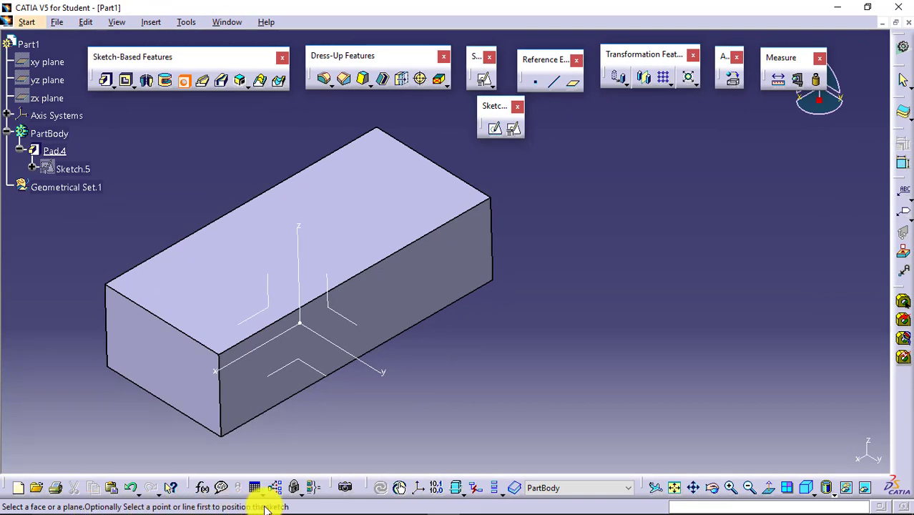
pyautogui.moveTo(499, 357)
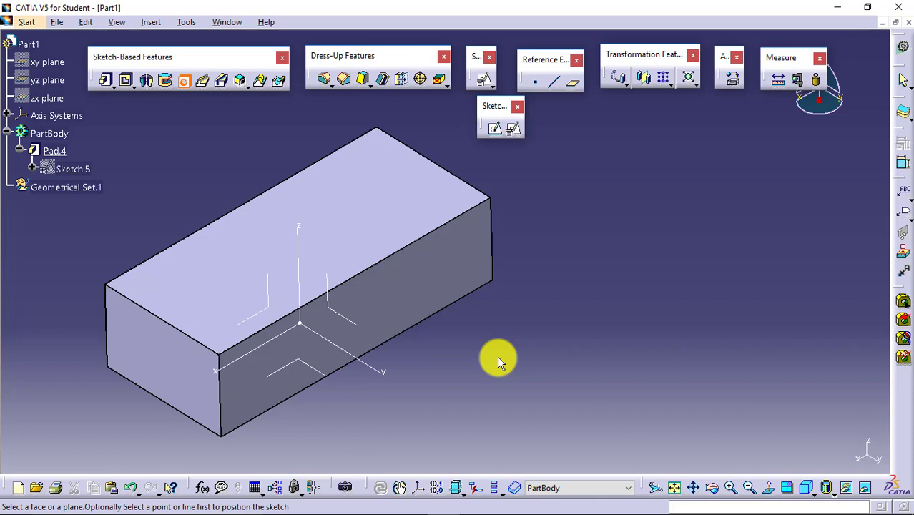
pyautogui.moveTo(363, 198)
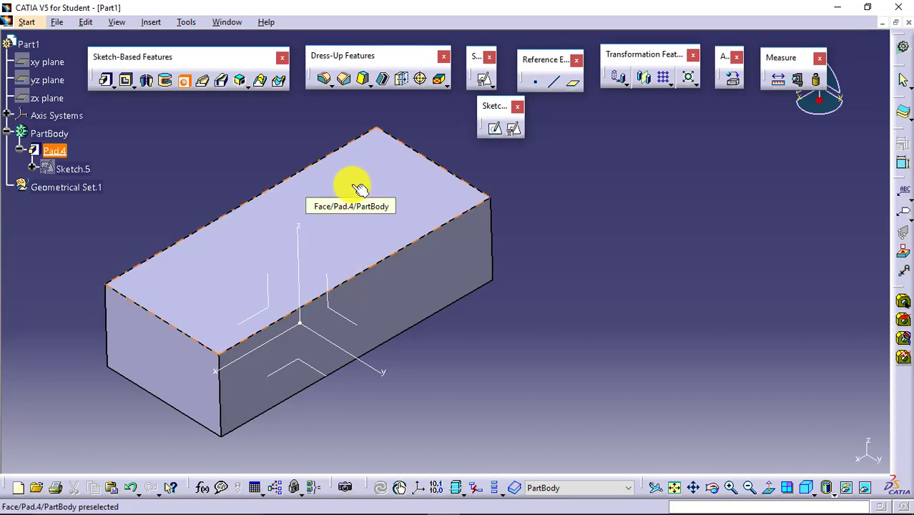
pyautogui.moveTo(358, 236)
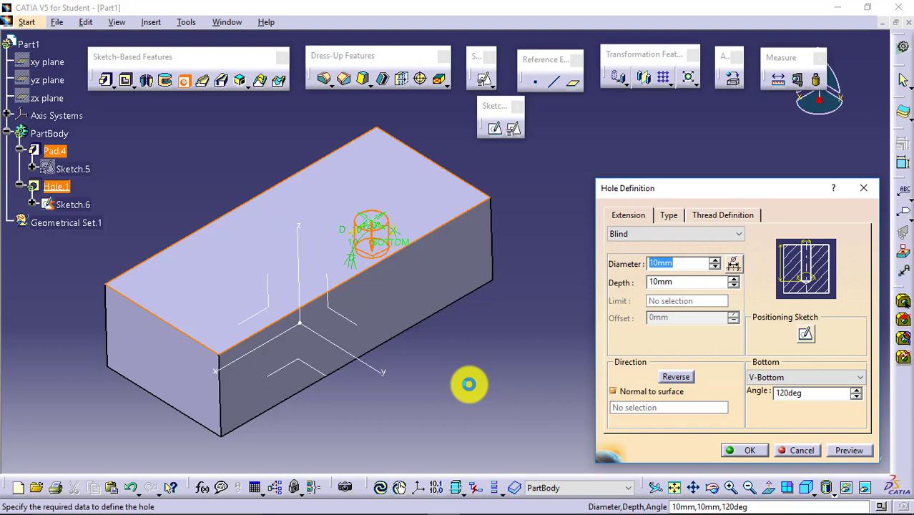
pyautogui.moveTo(470, 389)
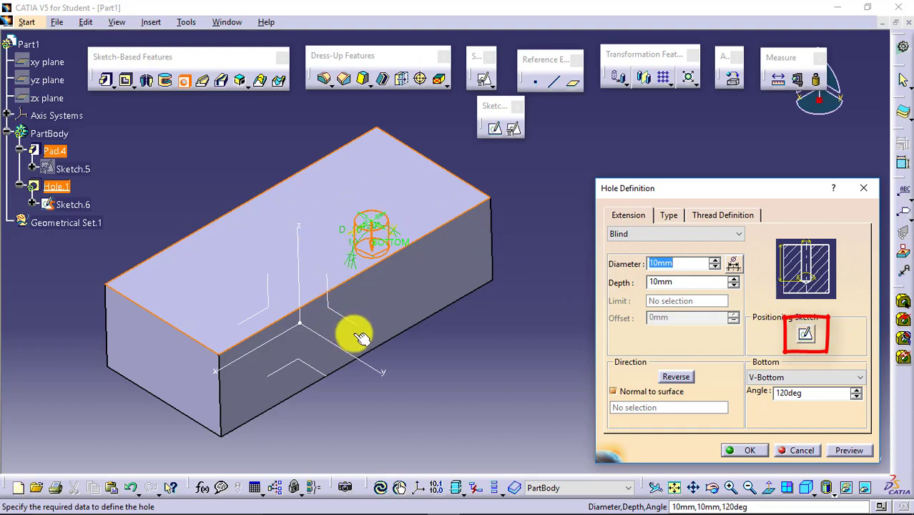
pyautogui.moveTo(741, 332)
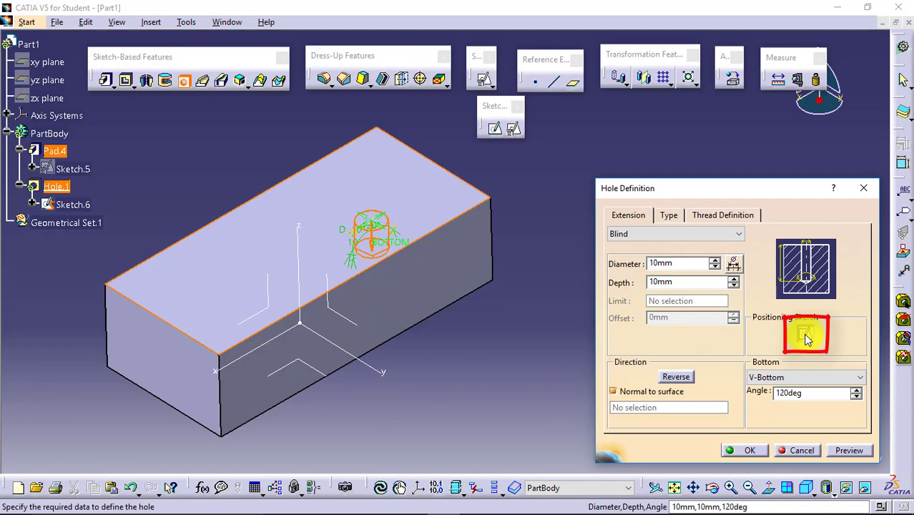
# - In the positioning sketch, dimension the hole centre 35 mm from the vertical axis
pyautogui.click(806, 335)
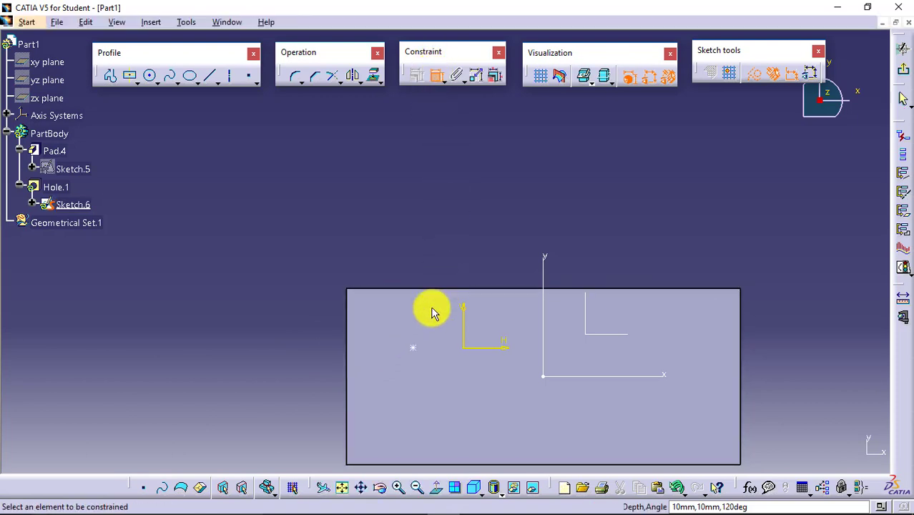
pyautogui.click(543, 294)
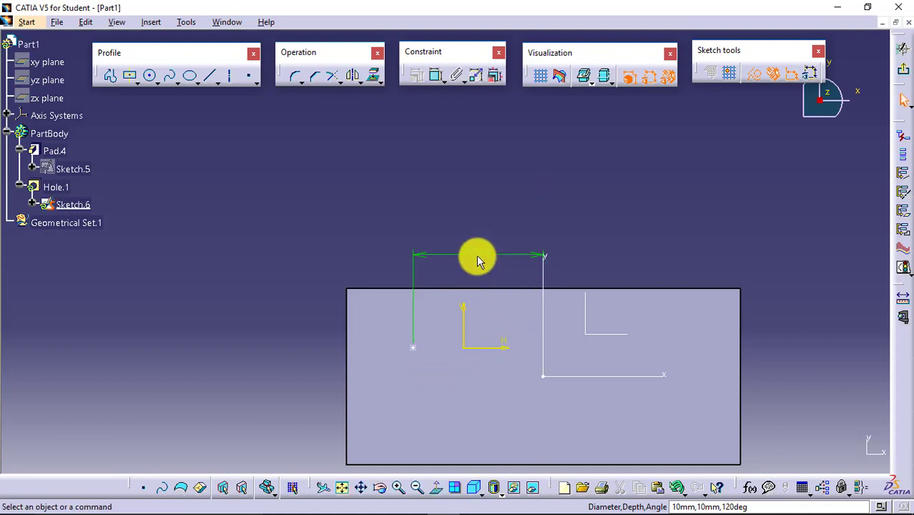
pyautogui.doubleClick(478, 254)
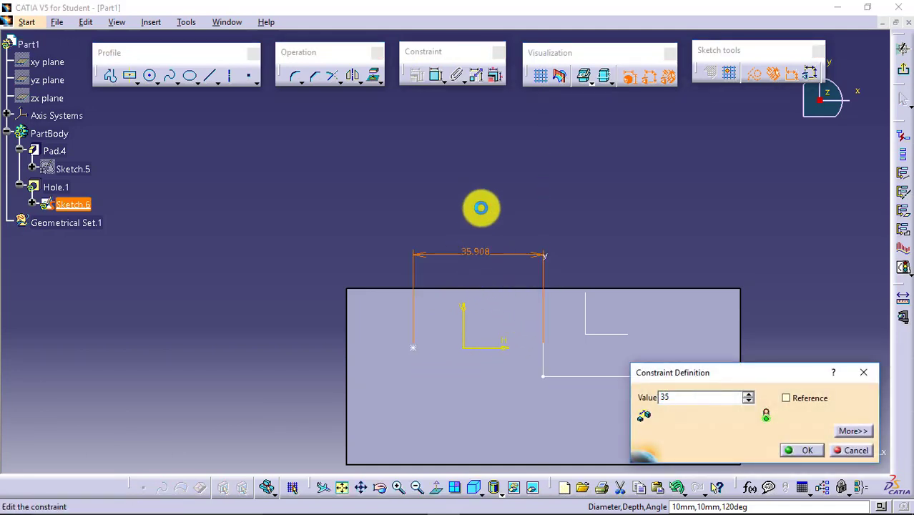
pyautogui.click(807, 449)
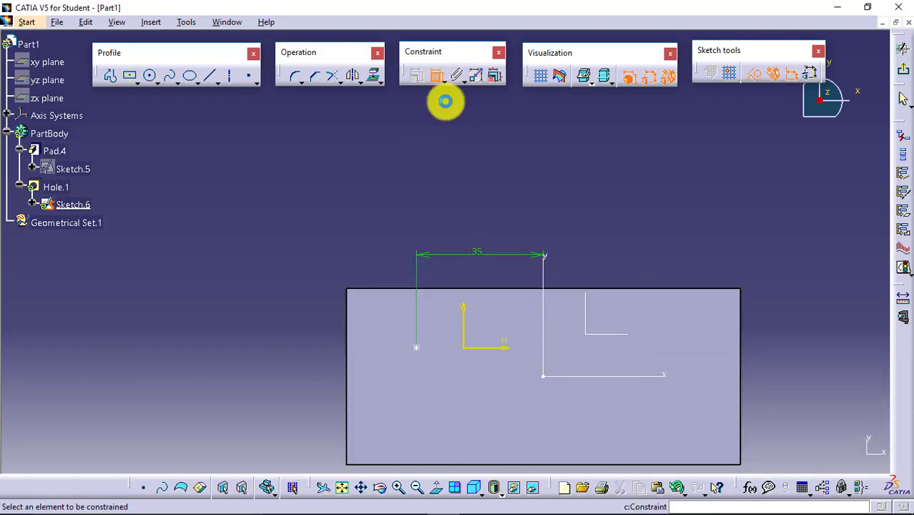
# - Add the 10 mm vertical dimension for the hole centre and leave the sketch
pyautogui.click(416, 345)
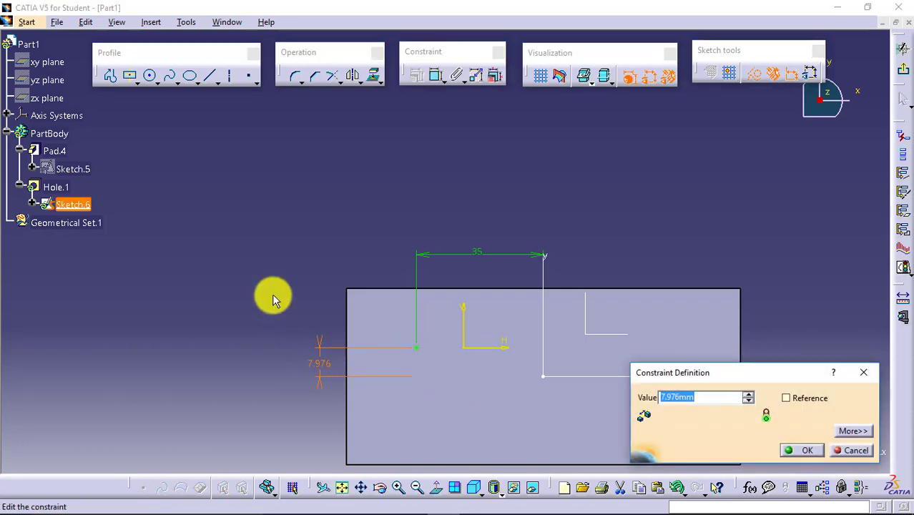
pyautogui.click(807, 449)
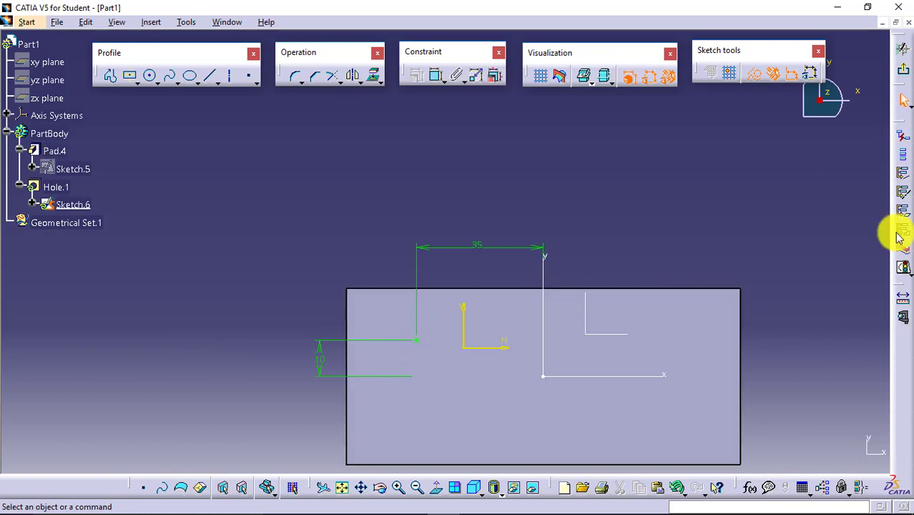
pyautogui.click(902, 232)
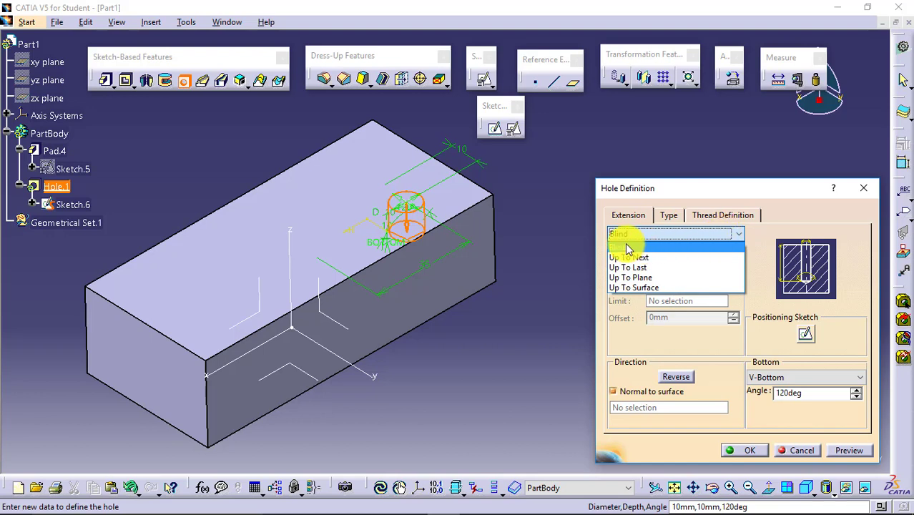
pyautogui.moveTo(678, 268)
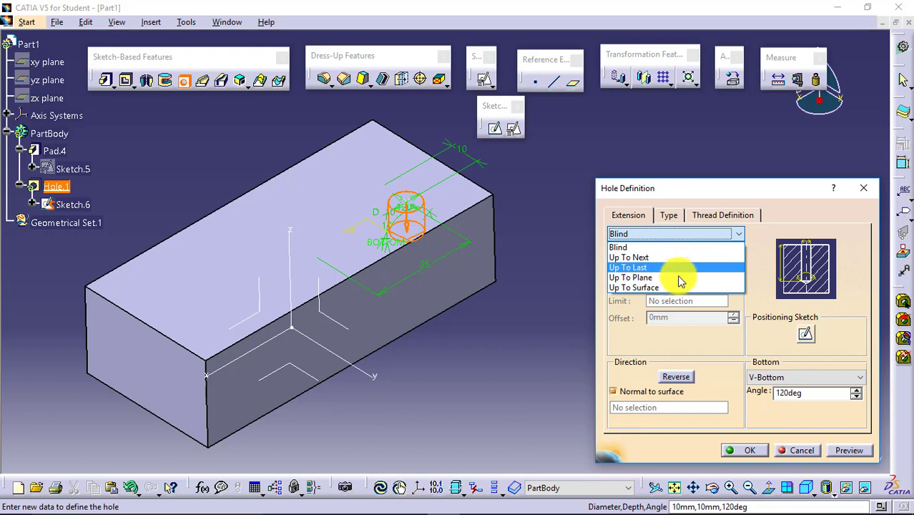
pyautogui.moveTo(683, 258)
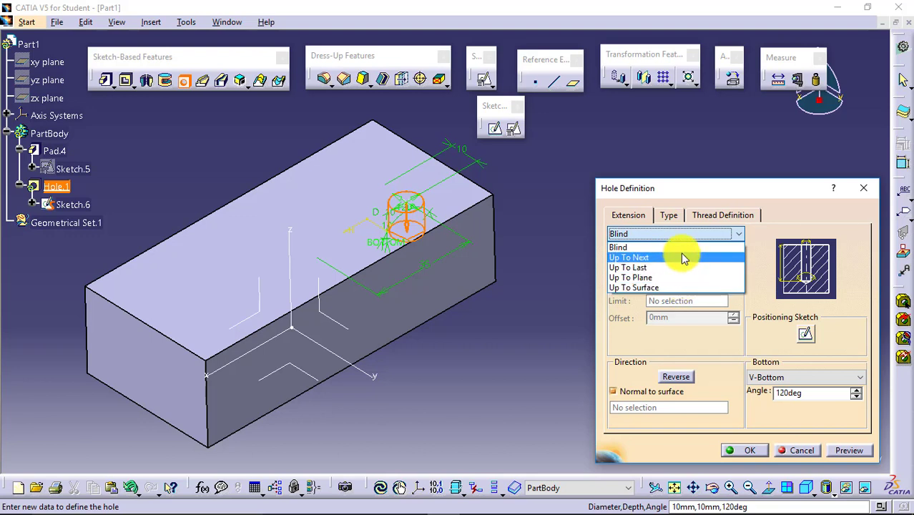
pyautogui.moveTo(685, 264)
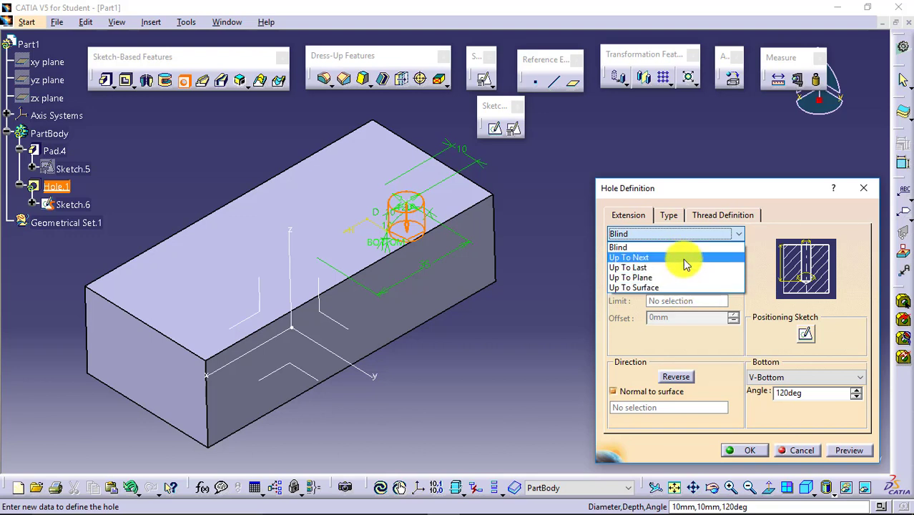
pyautogui.moveTo(683, 257)
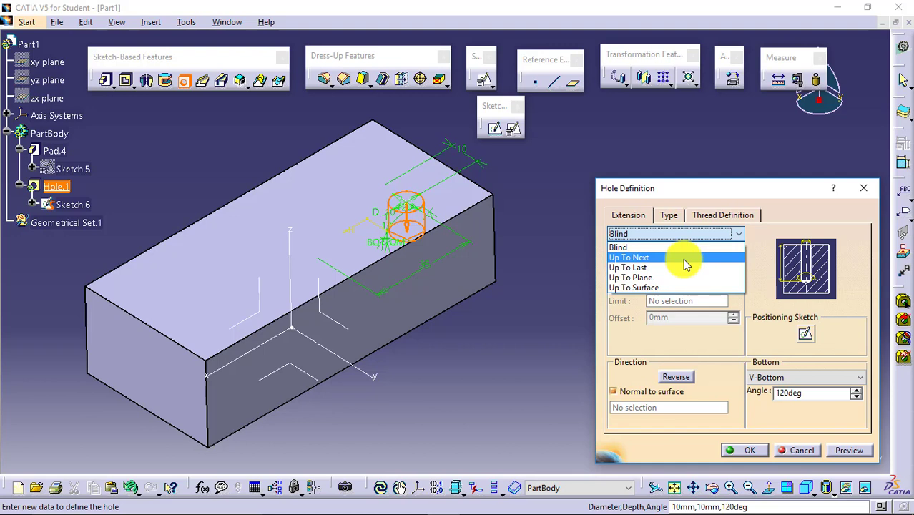
pyautogui.moveTo(629, 246)
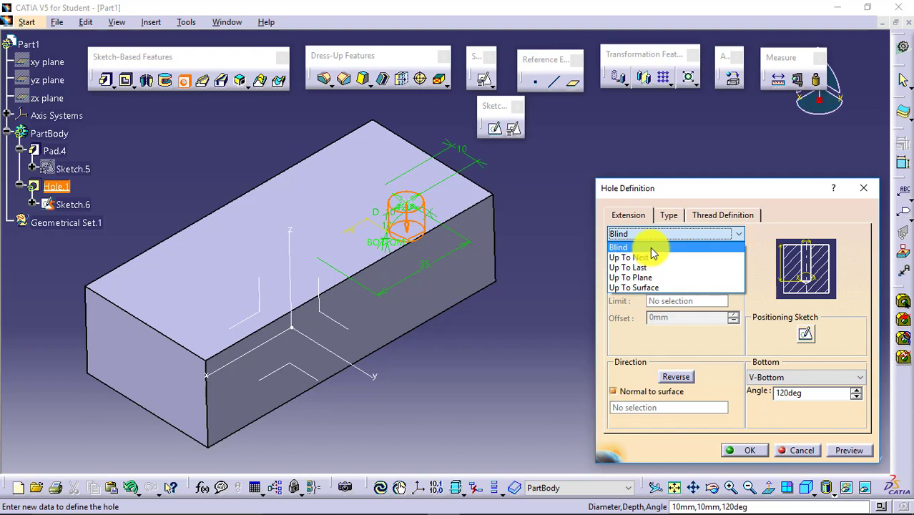
# - Keep the hole blind, edit its depth and diameter values, and set a flat bottom
pyautogui.click(618, 246)
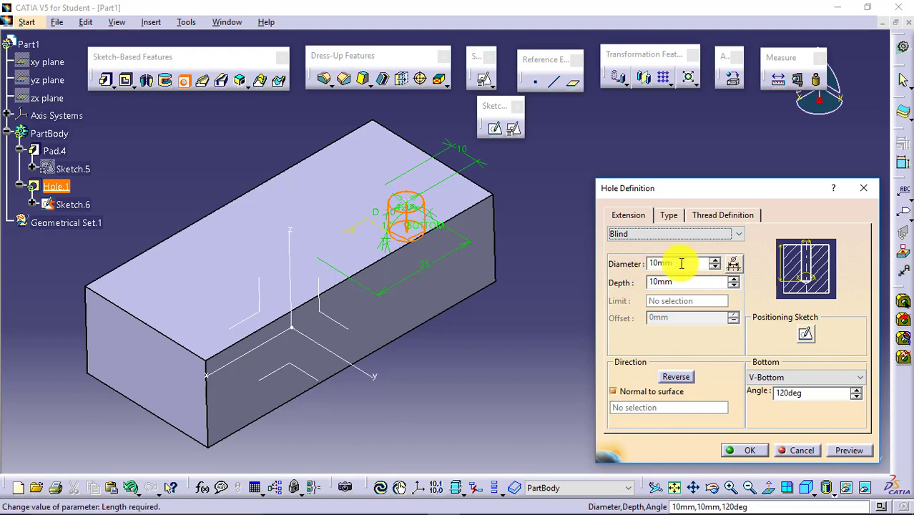
pyautogui.write('17mm')
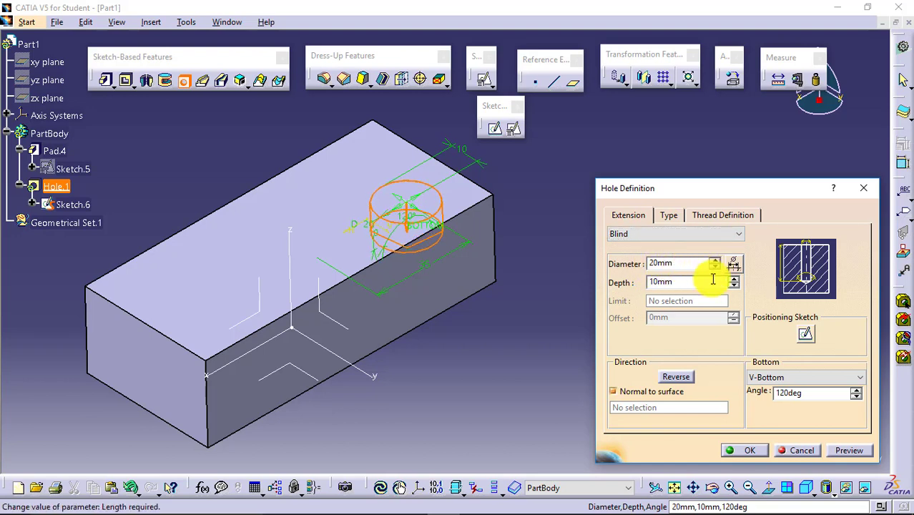
pyautogui.click(732, 279)
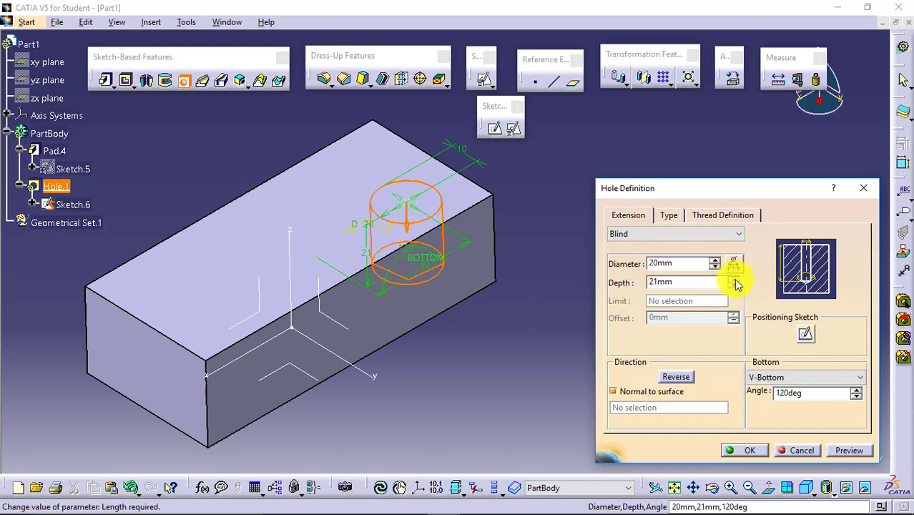
pyautogui.click(733, 279)
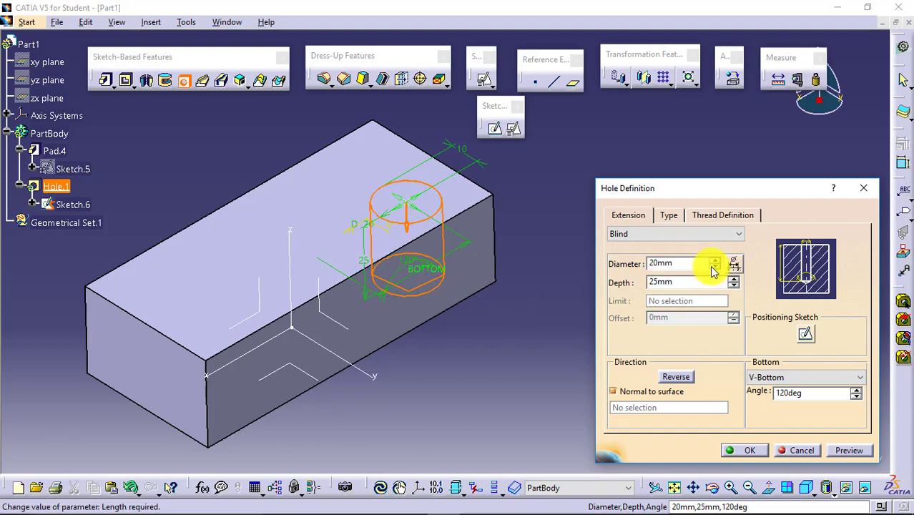
pyautogui.write('13mm')
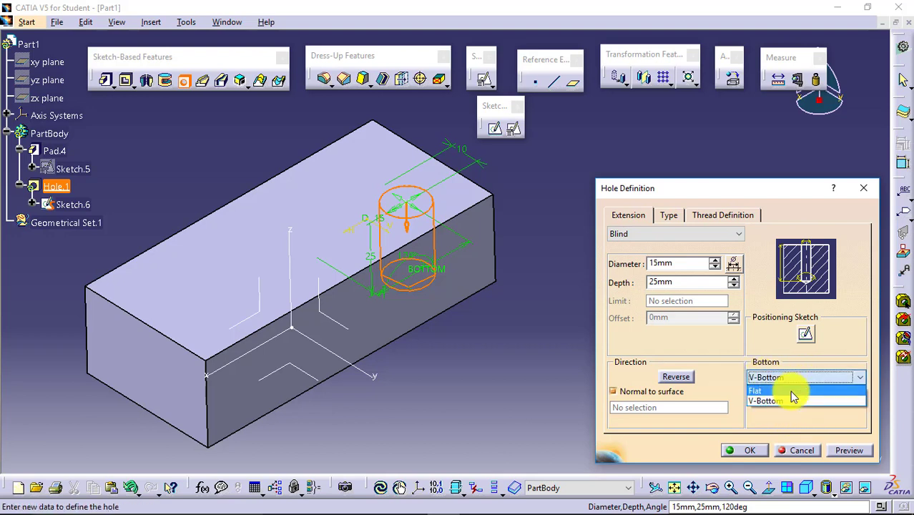
pyautogui.click(765, 390)
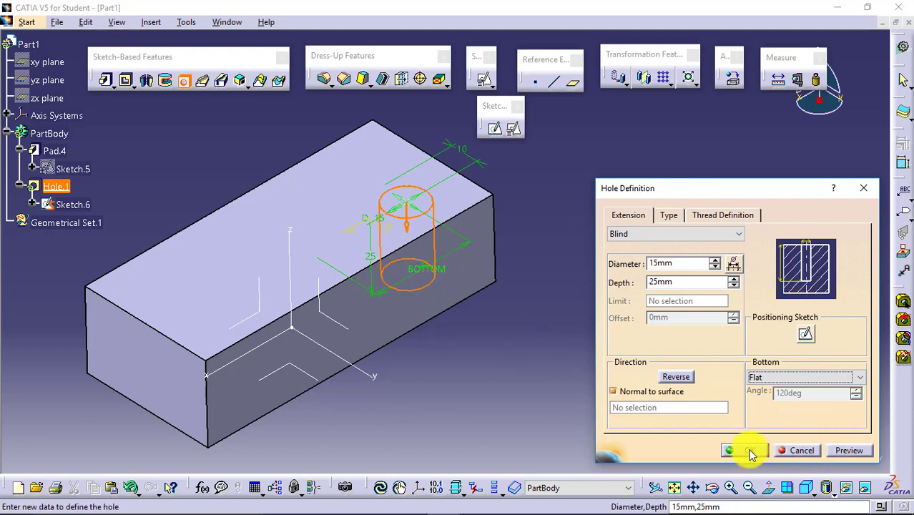
# - Create Hole.1 in the block's top face and orbit to inspect it
pyautogui.click(728, 449)
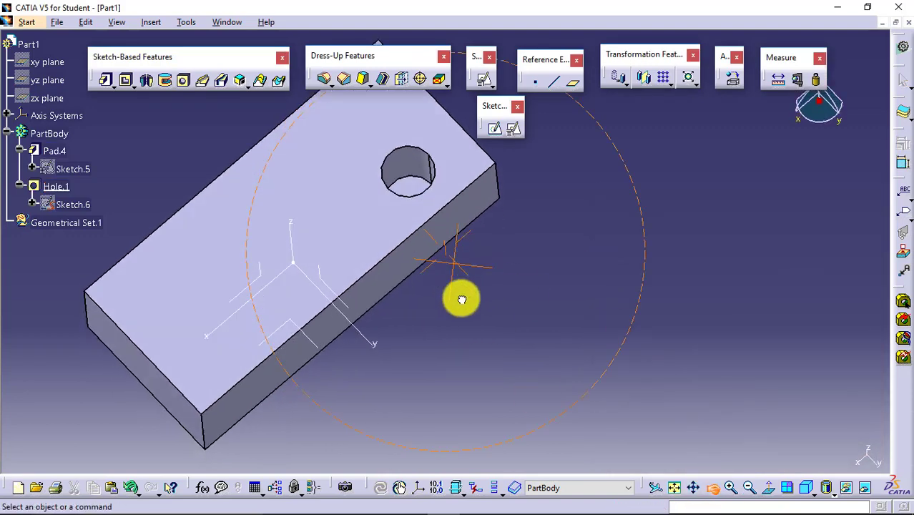
pyautogui.moveTo(460, 299); pyautogui.dragTo(435, 166)
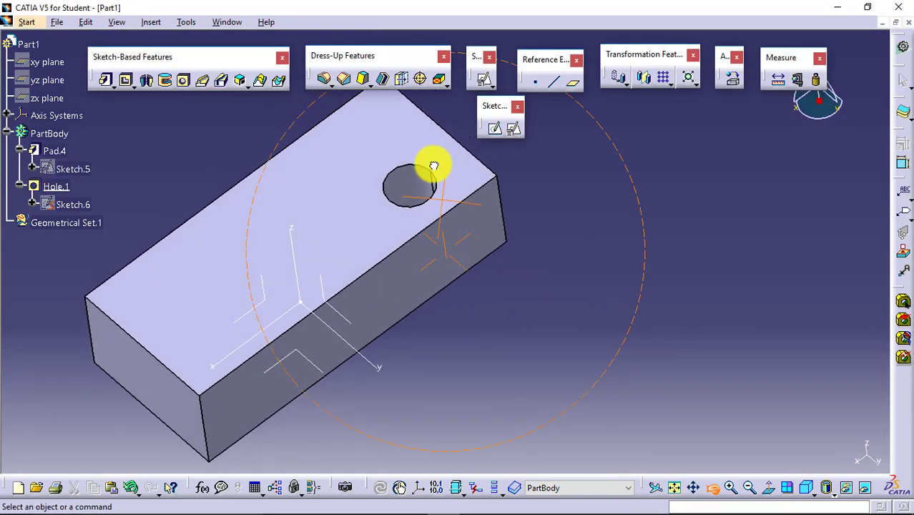
pyautogui.moveTo(432, 165); pyautogui.dragTo(431, 89)
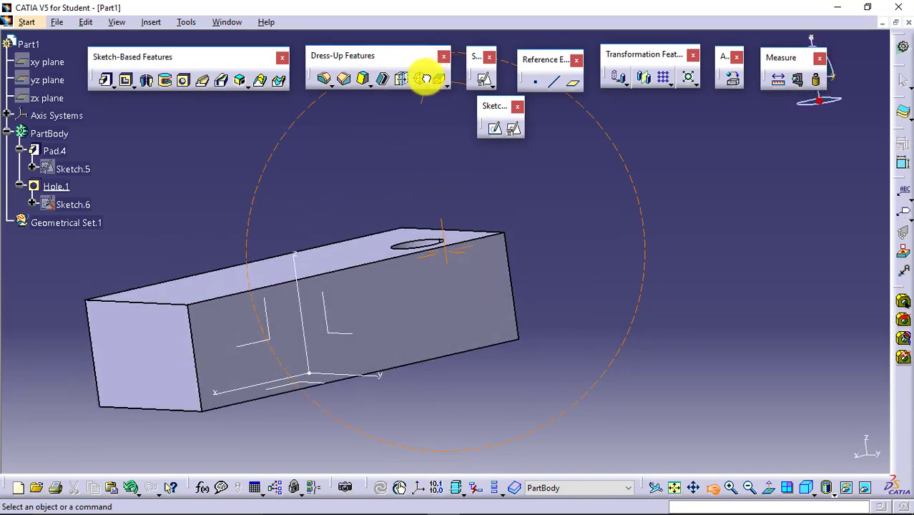
pyautogui.moveTo(422, 79); pyautogui.dragTo(593, 283)
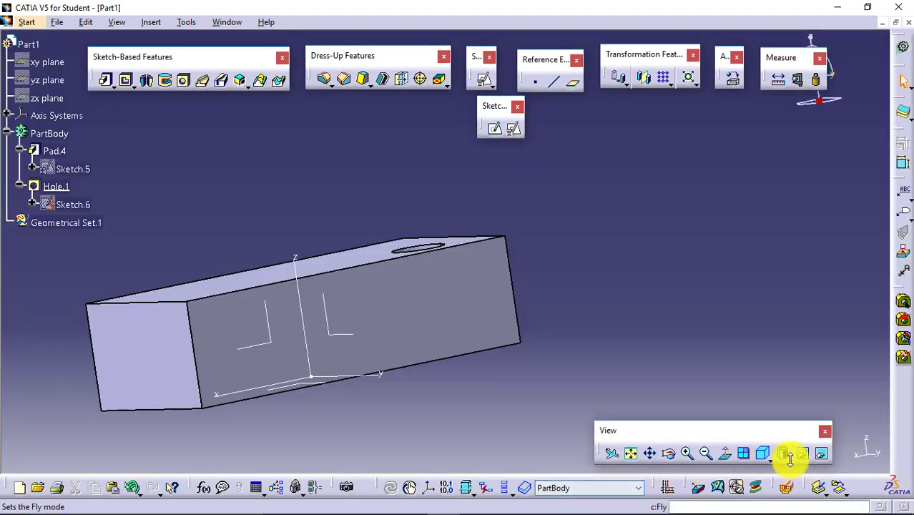
pyautogui.moveTo(783, 453)
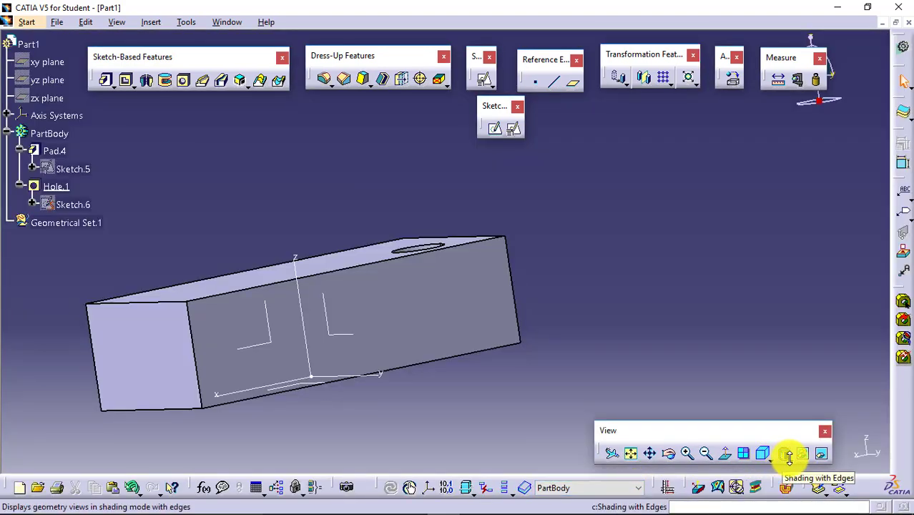
pyautogui.click(786, 452)
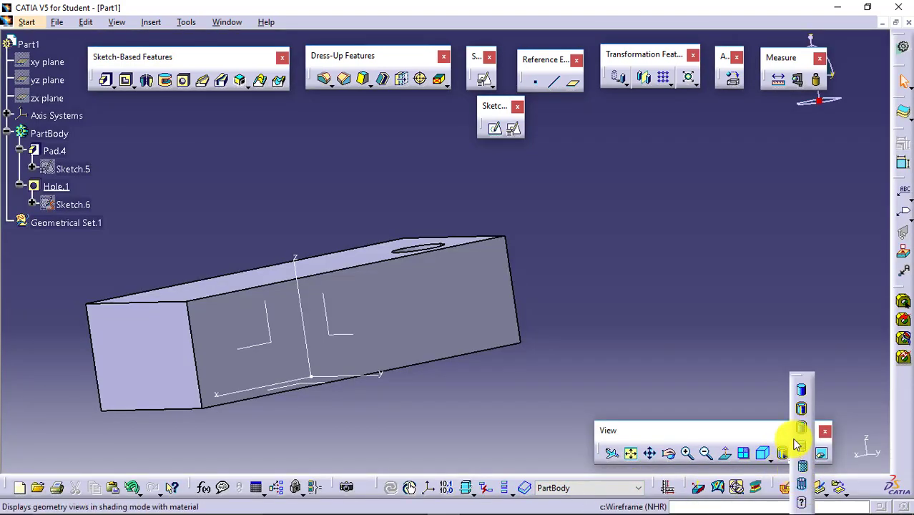
pyautogui.moveTo(801, 409)
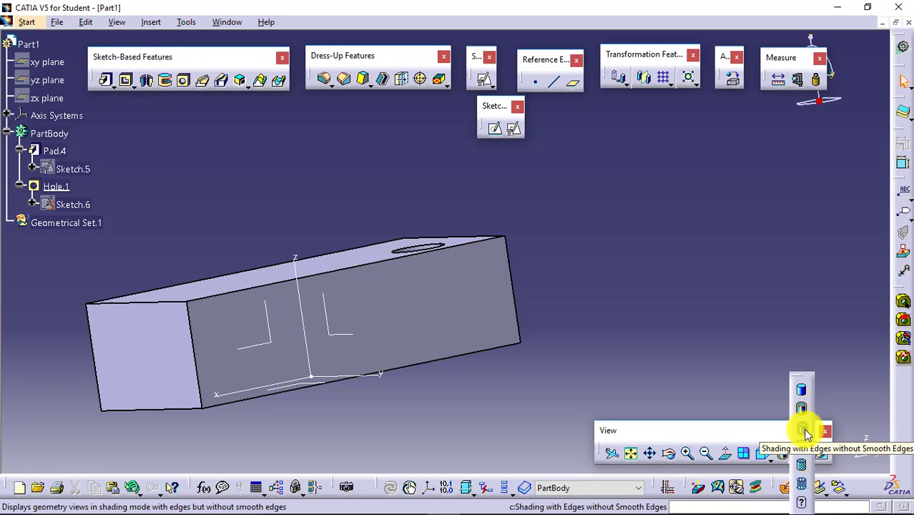
pyautogui.moveTo(801, 452)
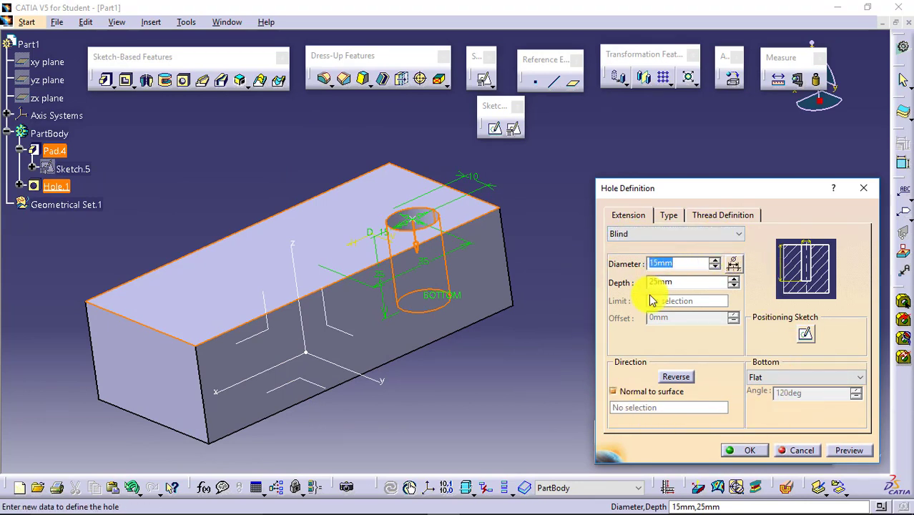
pyautogui.moveTo(650, 300)
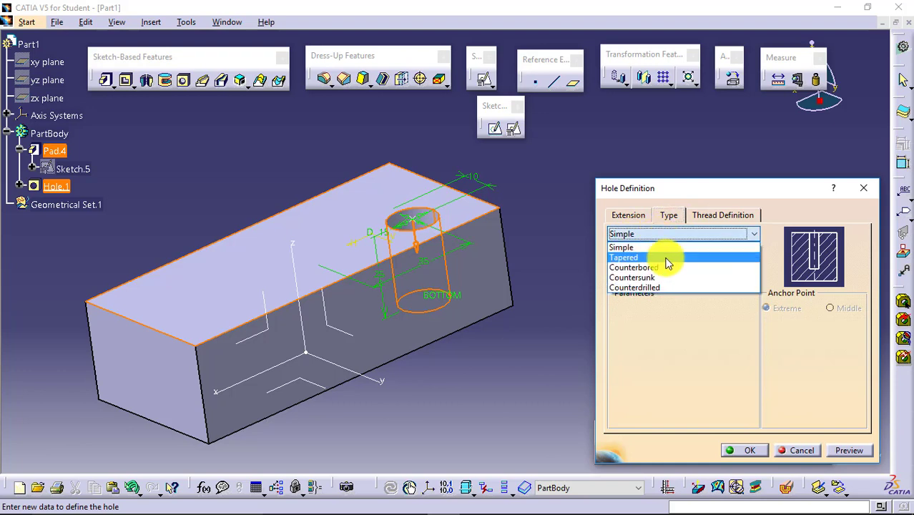
# - Make the hole tapered at 90° with the taper anchored at its top
pyautogui.click(623, 258)
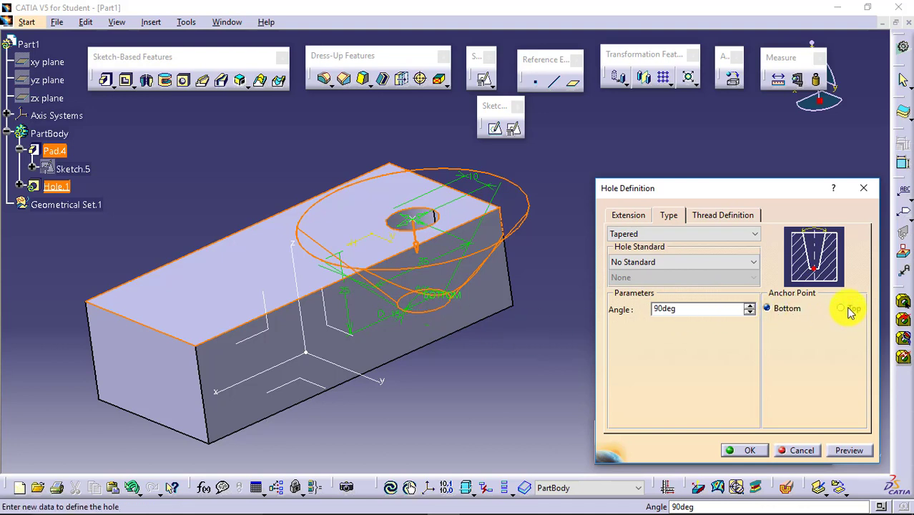
pyautogui.click(841, 307)
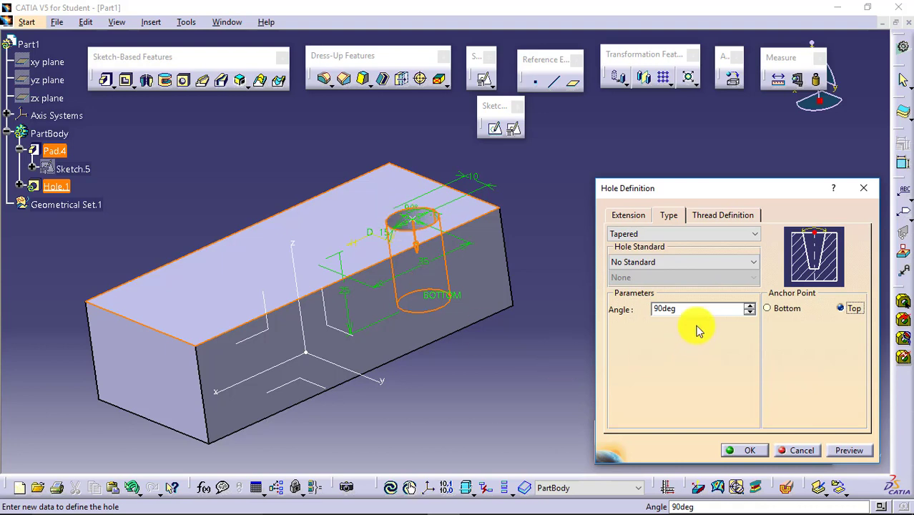
pyautogui.click(749, 312)
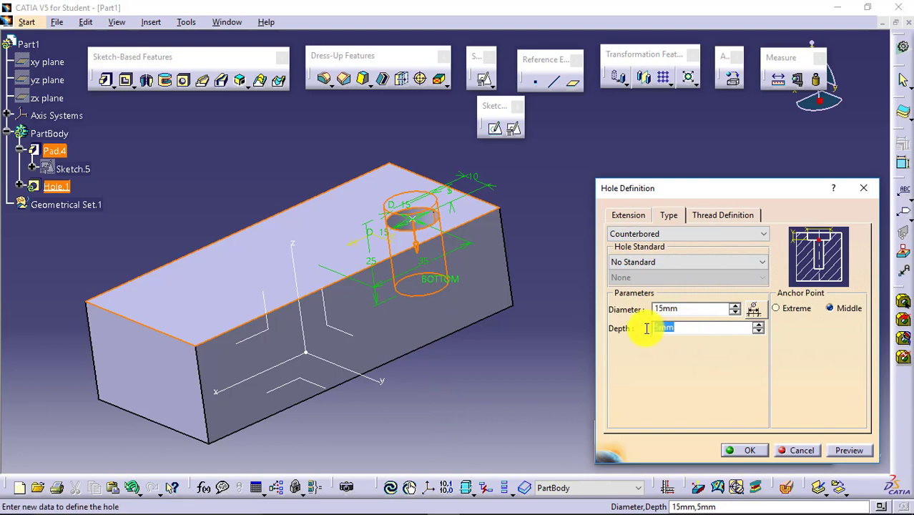
# - Set a 25 mm × 5 mm counterbore anchored at the extreme and preview it
pyautogui.click(628, 215)
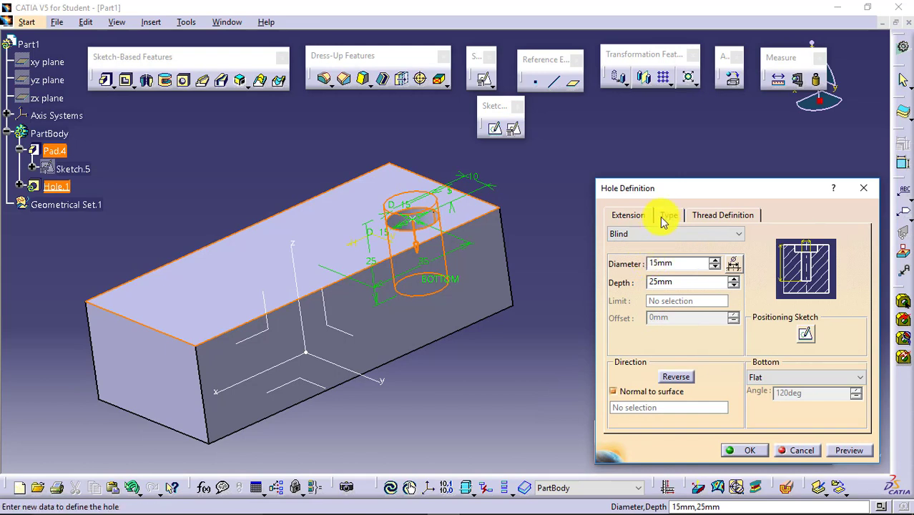
pyautogui.click(668, 215)
pyautogui.write('25')
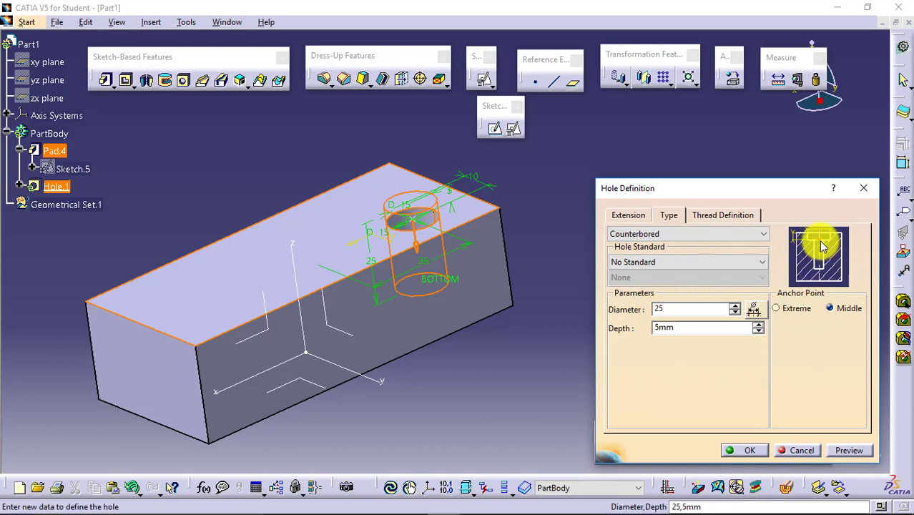
pyautogui.click(694, 309)
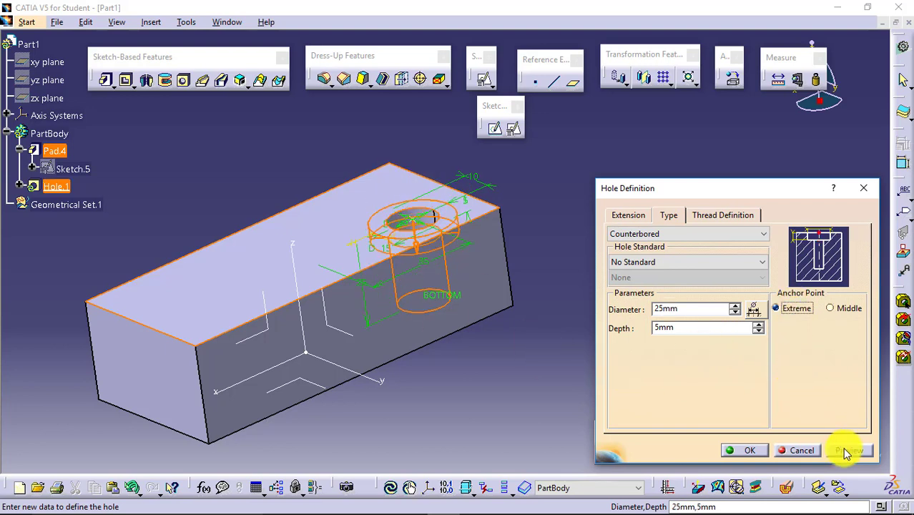
pyautogui.click(846, 449)
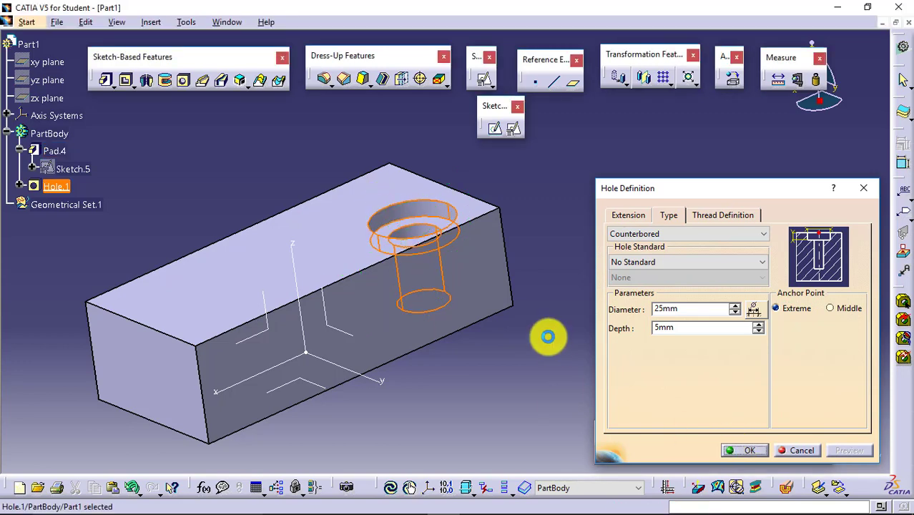
pyautogui.click(750, 449)
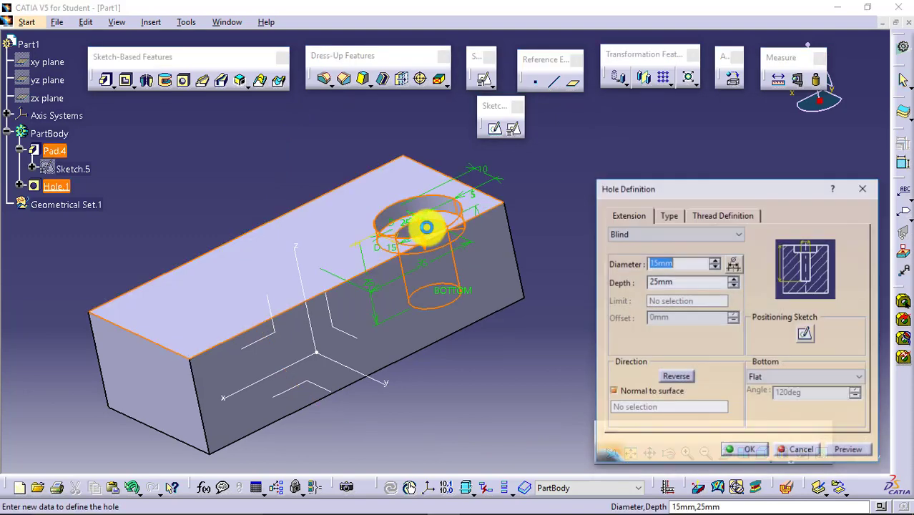
# - Make the hole countersunk in Depth & Angle mode, 5 mm deep at 10°
pyautogui.click(668, 215)
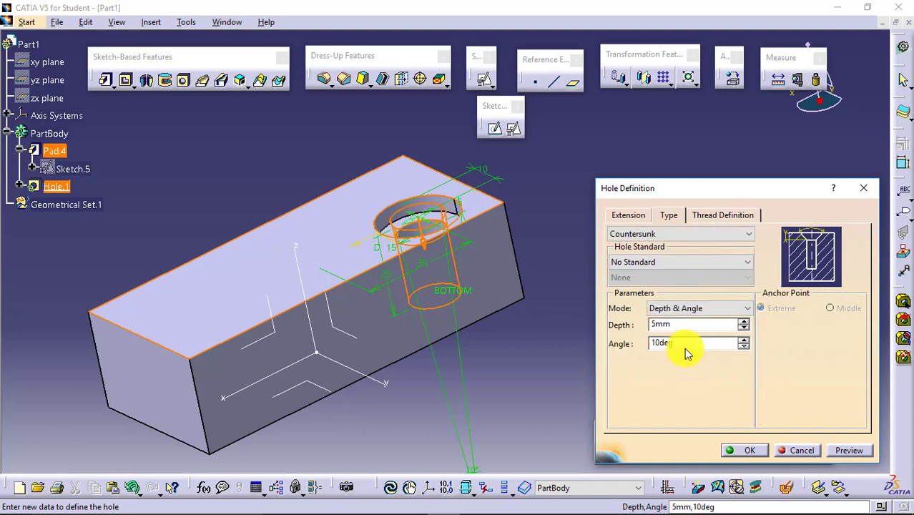
pyautogui.click(698, 308)
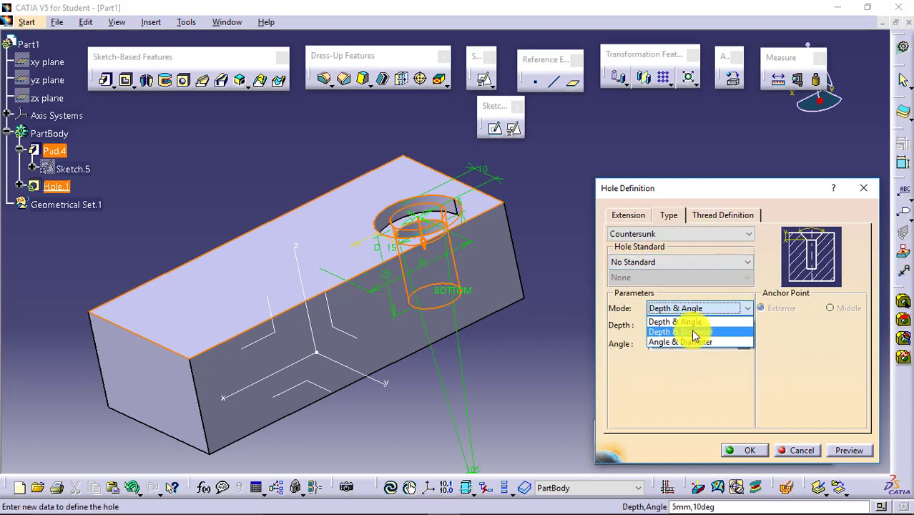
pyautogui.moveTo(680, 342)
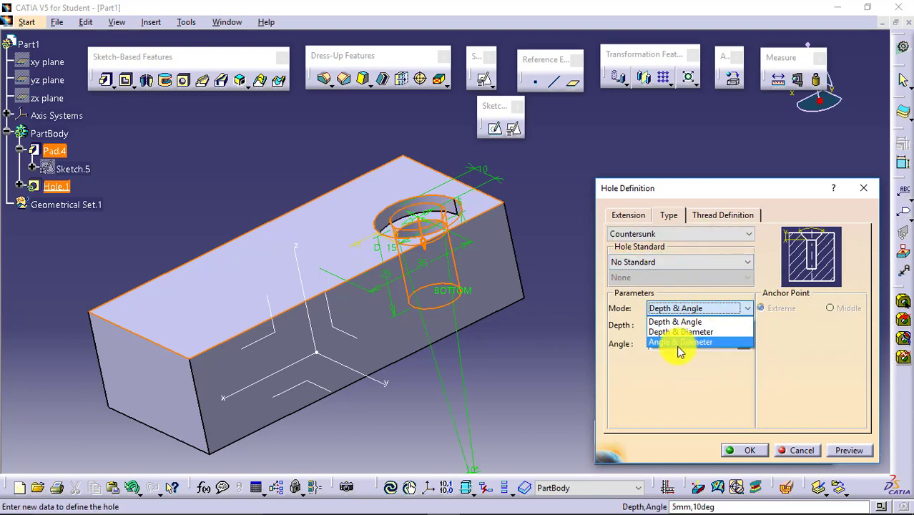
pyautogui.moveTo(690, 350)
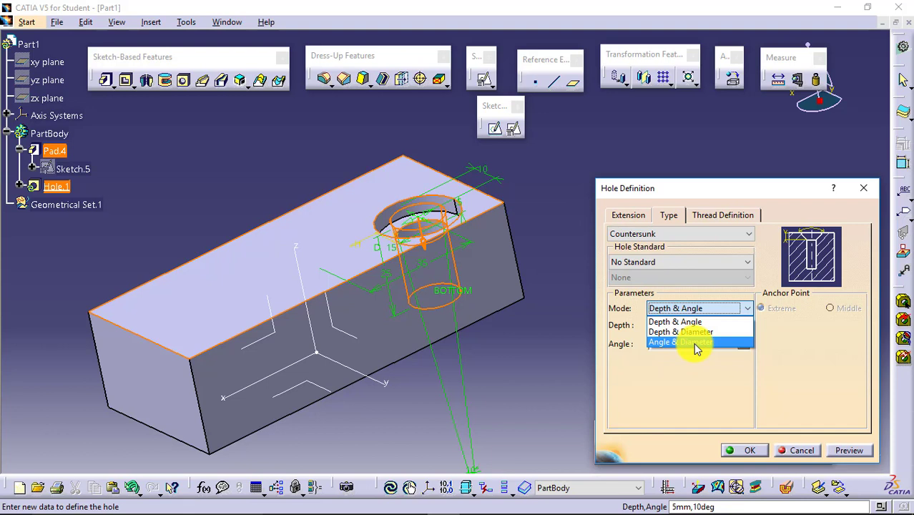
pyautogui.click(675, 320)
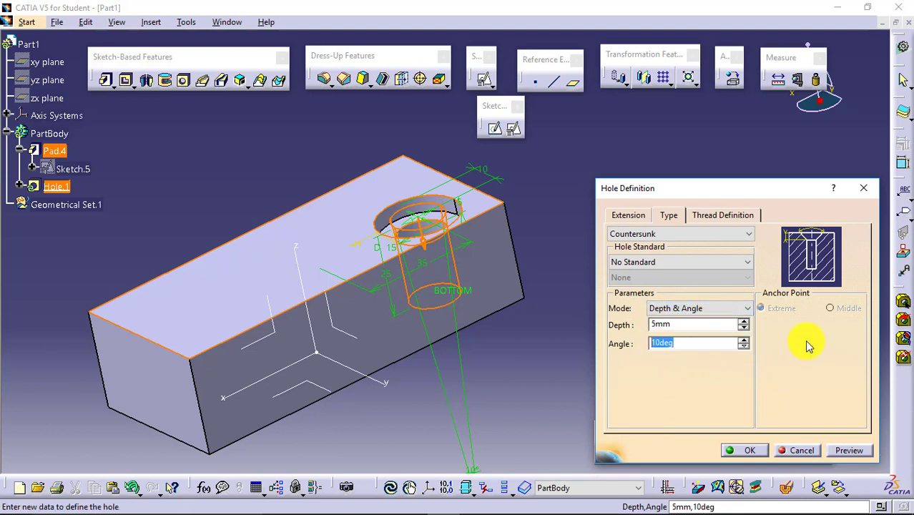
pyautogui.moveTo(801, 292)
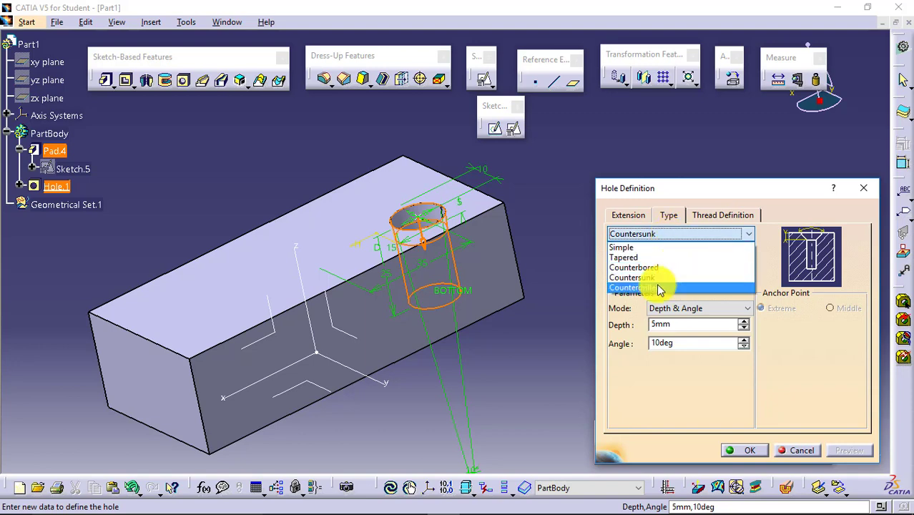
# - Try a counterdrilled type, then switch Hole.1 to Simple blind and confirm
pyautogui.click(632, 286)
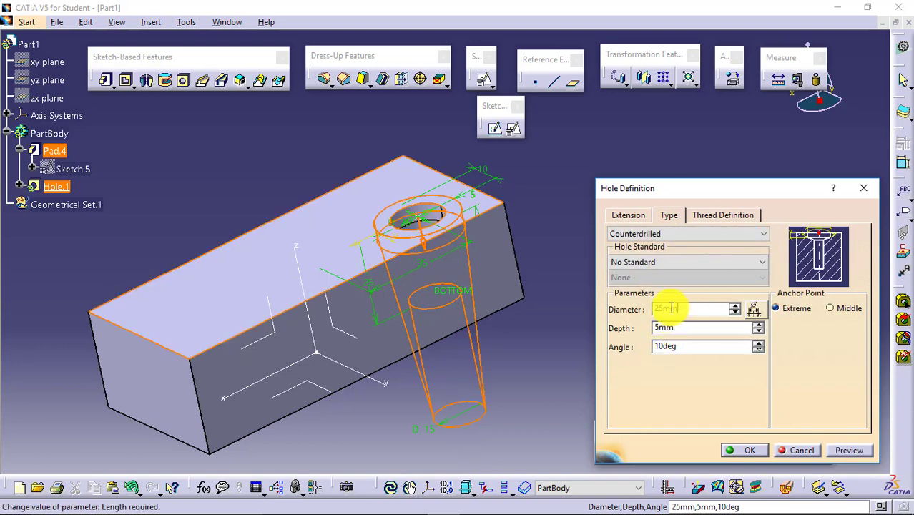
pyautogui.click(701, 346)
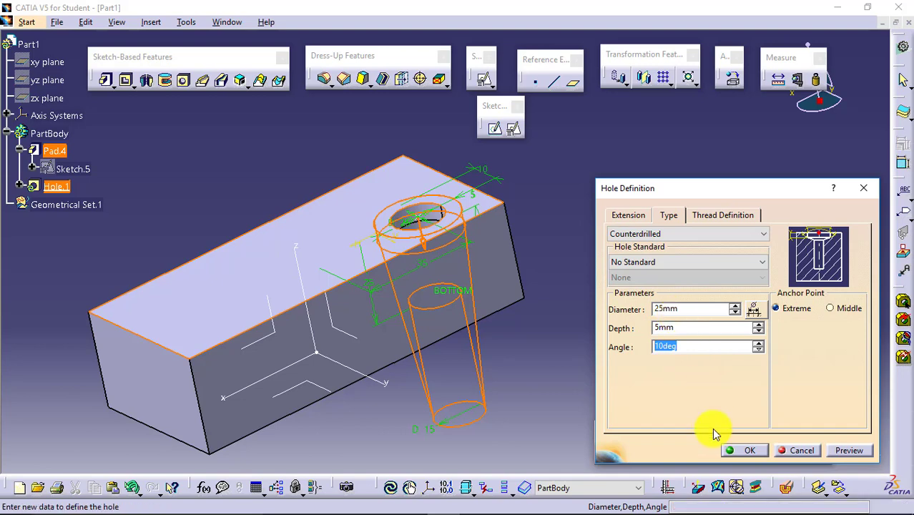
pyautogui.click(750, 449)
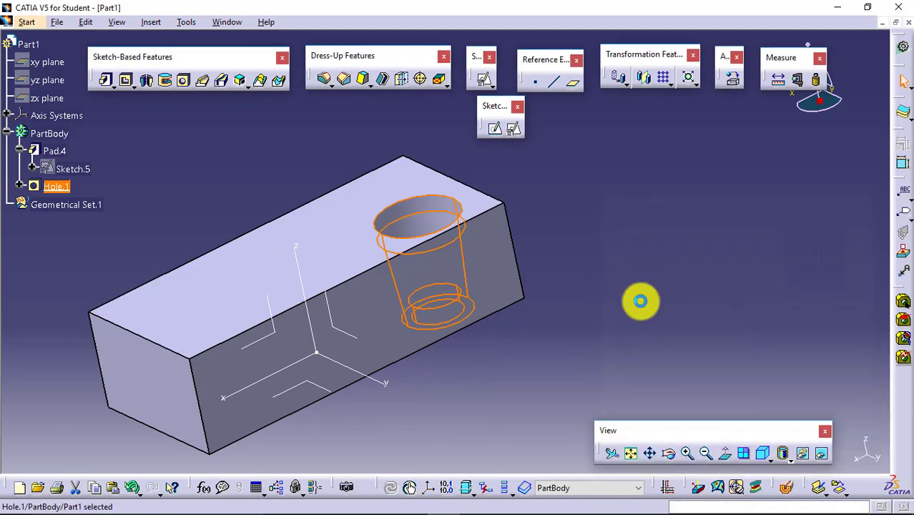
pyautogui.moveTo(432, 227)
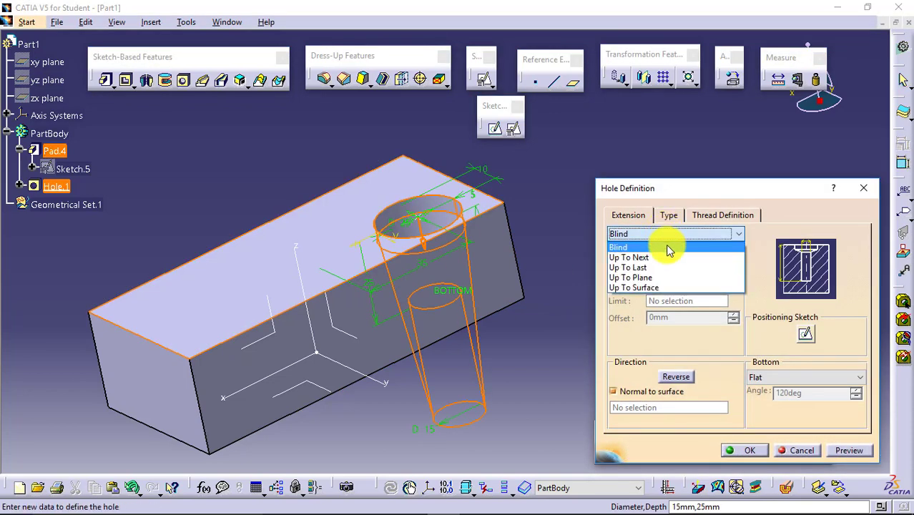
pyautogui.click(668, 214)
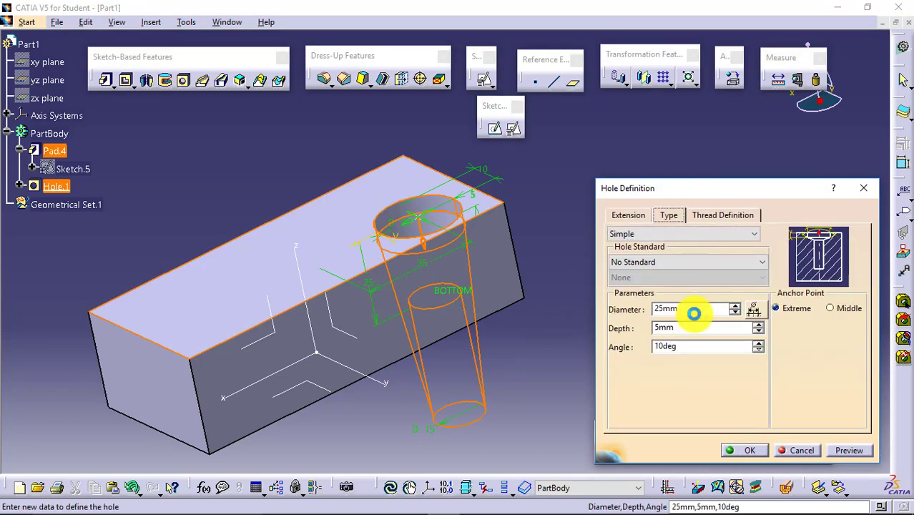
pyautogui.click(749, 449)
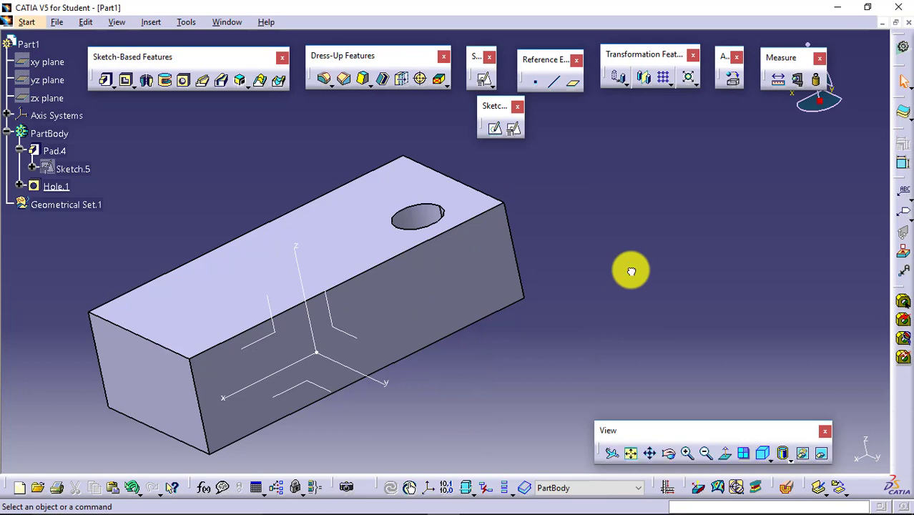
# - Reopen Hole.1's definition and show its Thread Definition settings
pyautogui.doubleClick(57, 186)
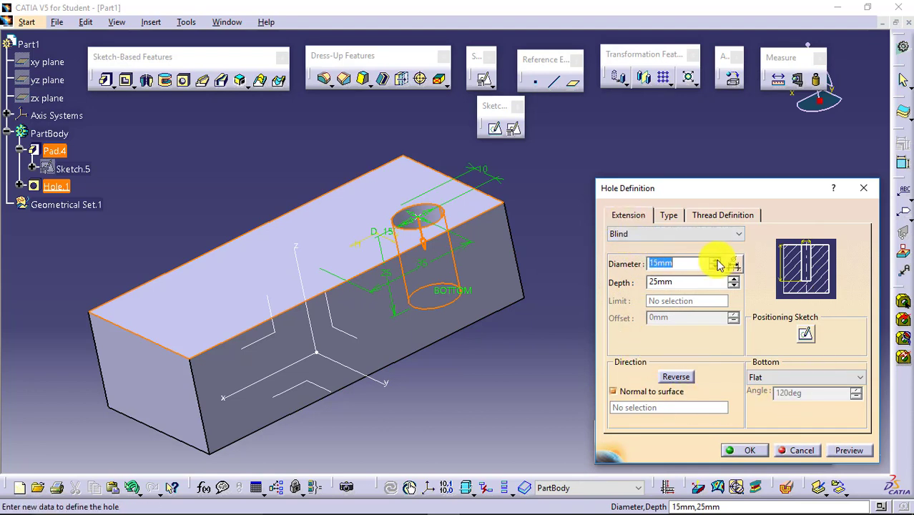
pyautogui.click(668, 215)
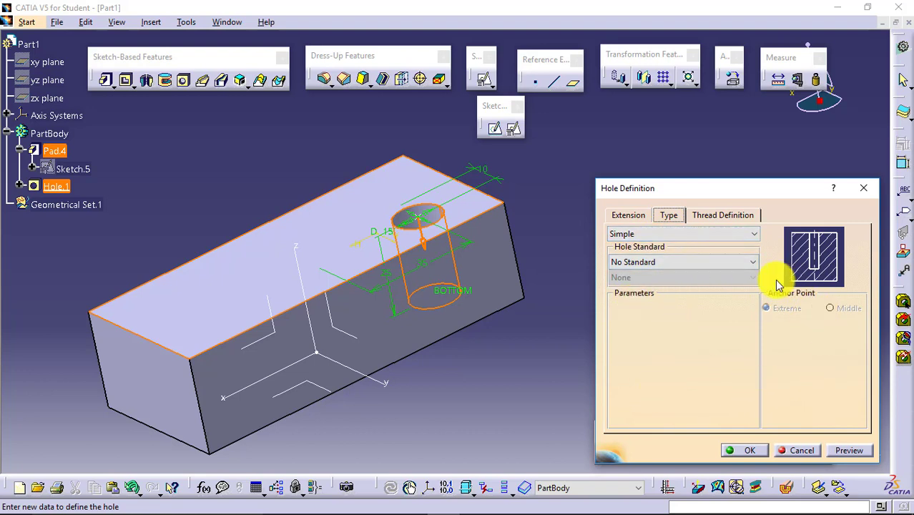
pyautogui.click(722, 215)
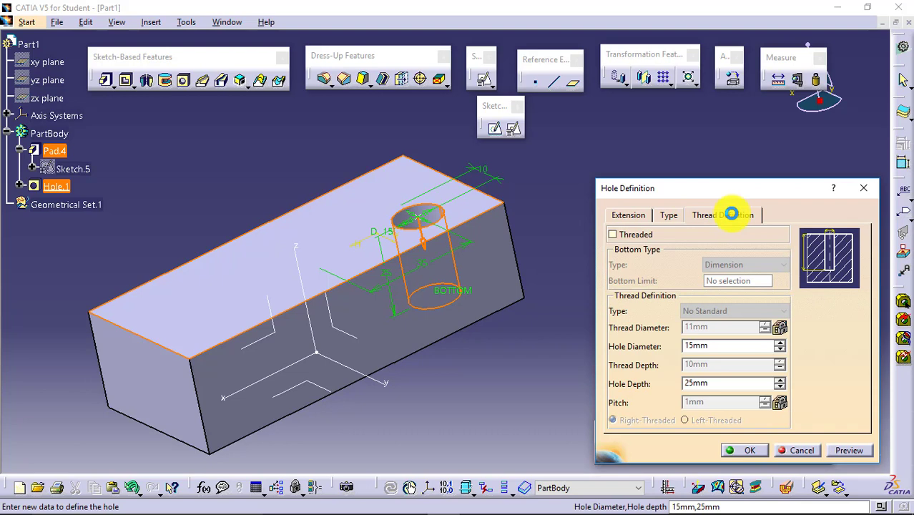
# - Enable a right-hand thread: 15 mm thread diameter, 13.5 mm hole, 10 mm depth, 1 mm pitch, and confirm
pyautogui.click(720, 214)
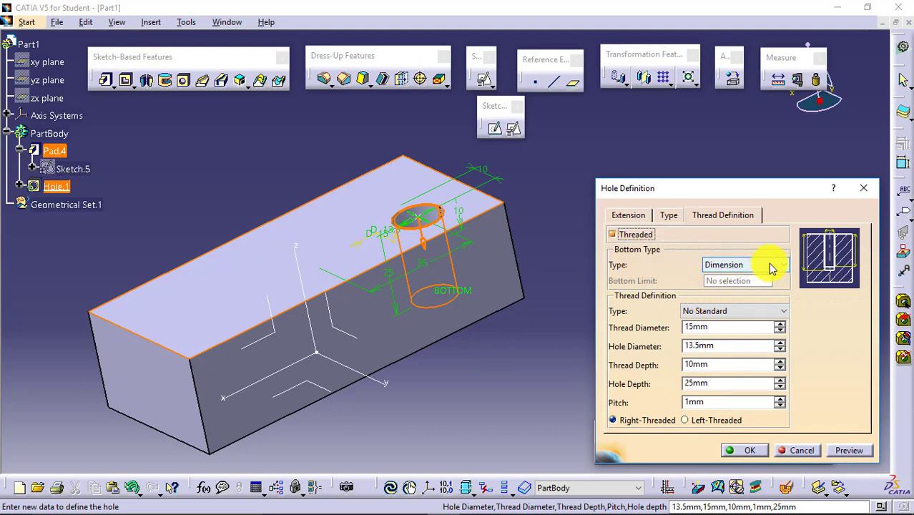
pyautogui.click(781, 265)
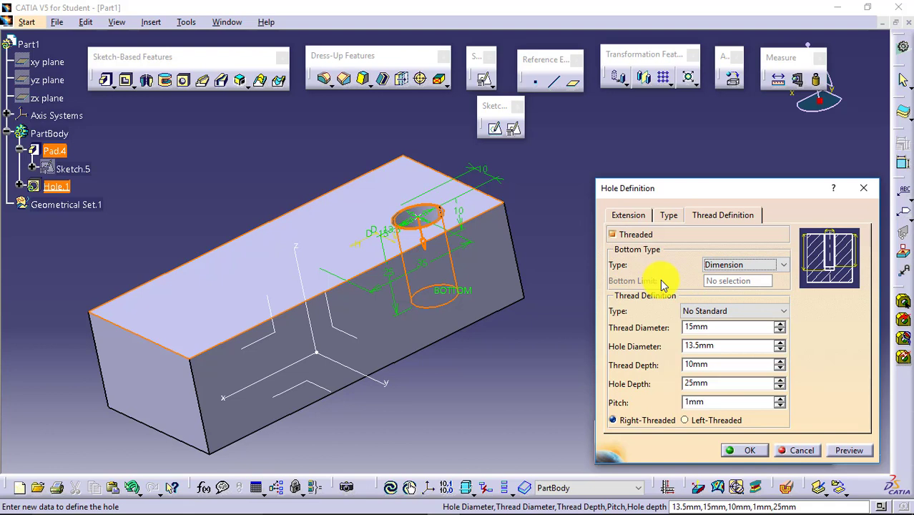
pyautogui.moveTo(661, 299)
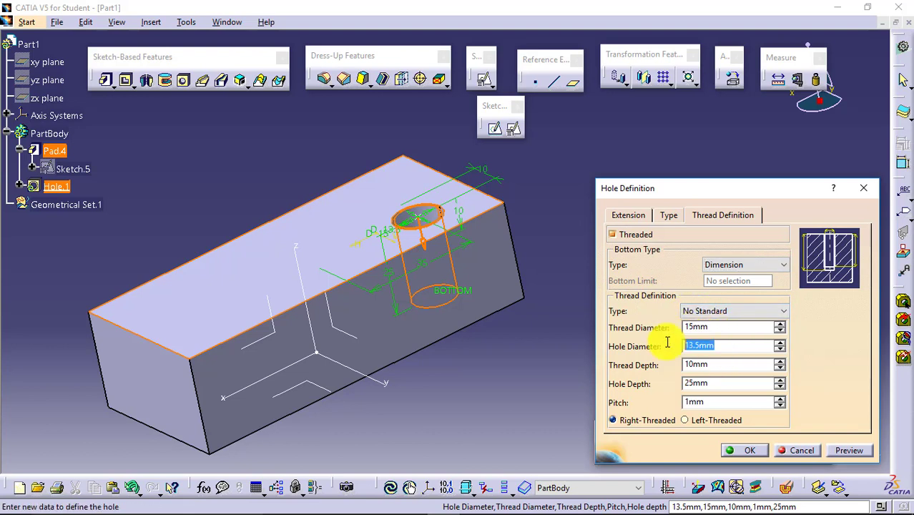
pyautogui.click(726, 365)
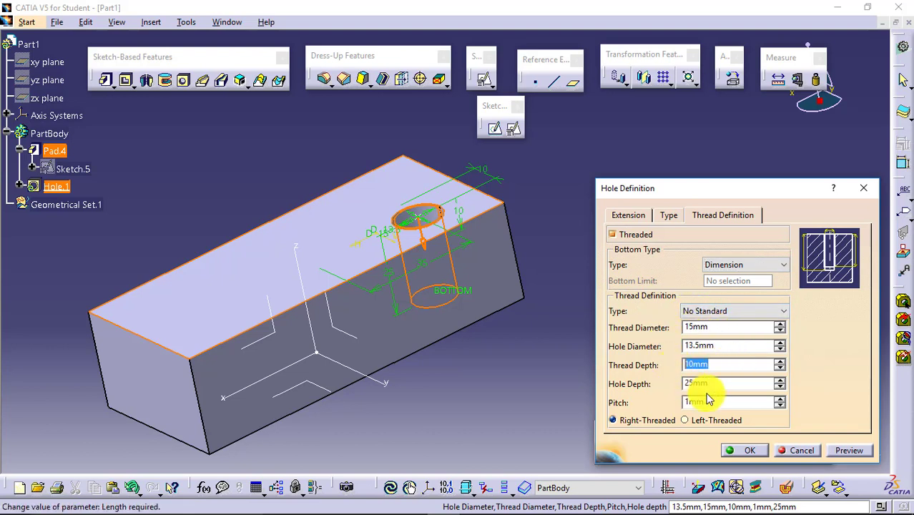
pyautogui.click(722, 383)
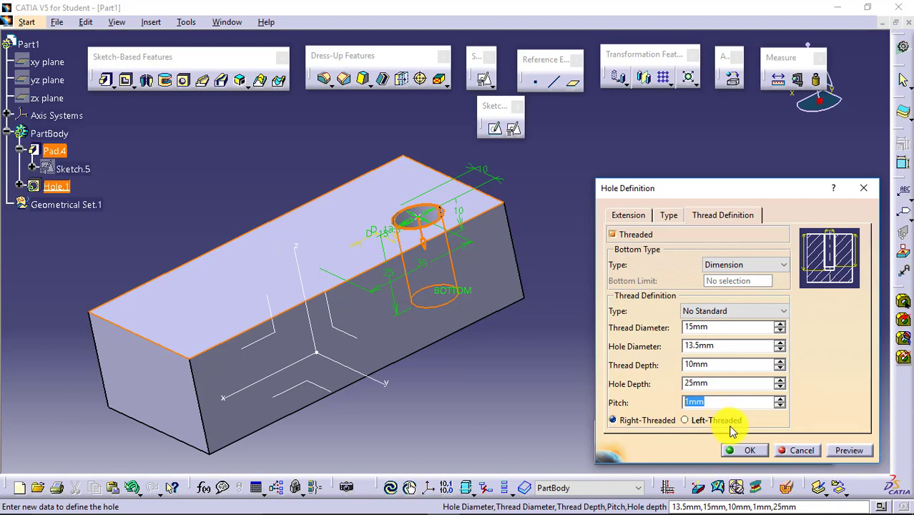
pyautogui.click(749, 450)
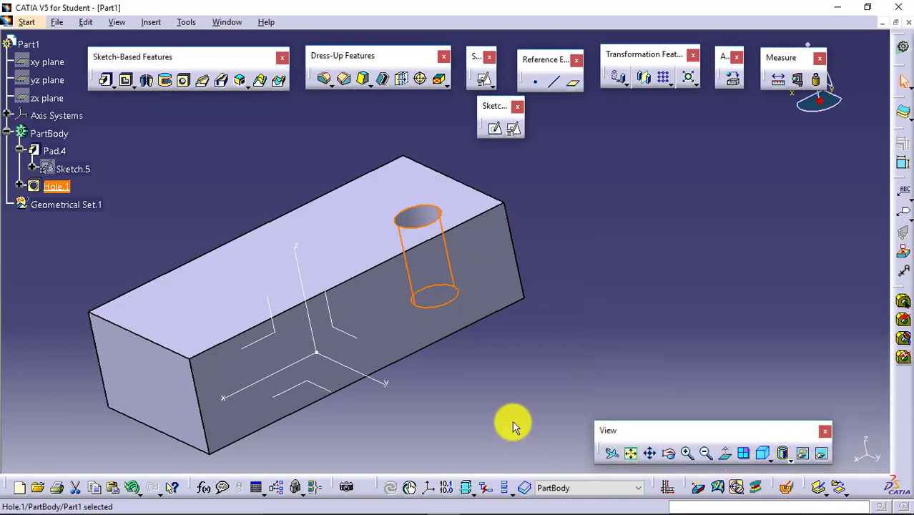
pyautogui.moveTo(422, 223)
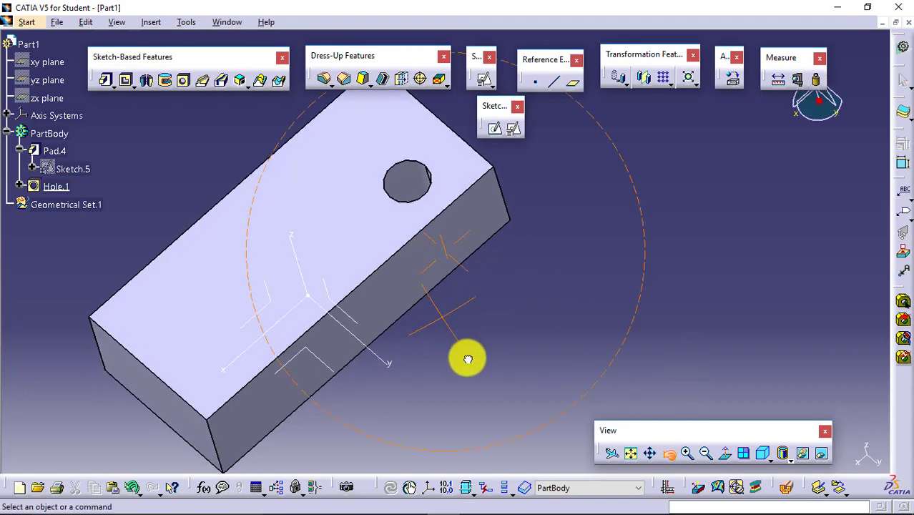
# - Reopen Hole.1's definition and browse the metric thread size list
pyautogui.moveTo(468, 357); pyautogui.dragTo(447, 189)
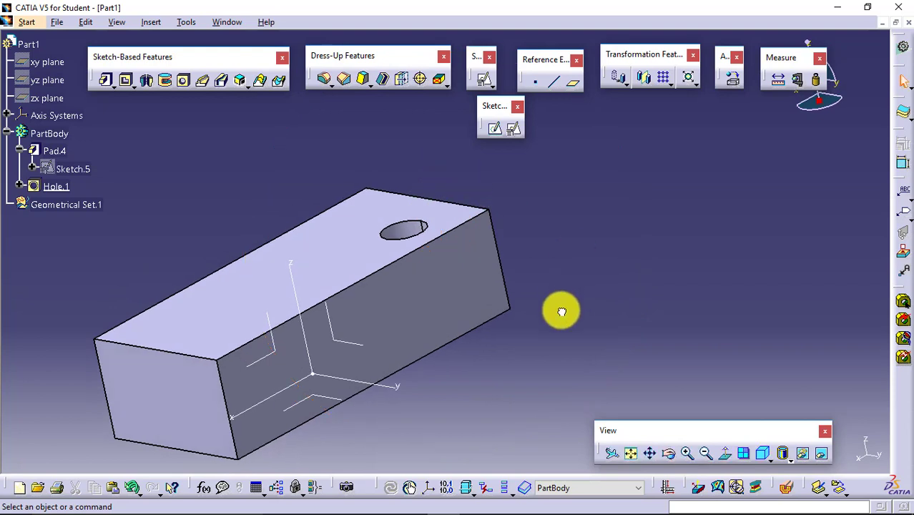
pyautogui.moveTo(560, 314)
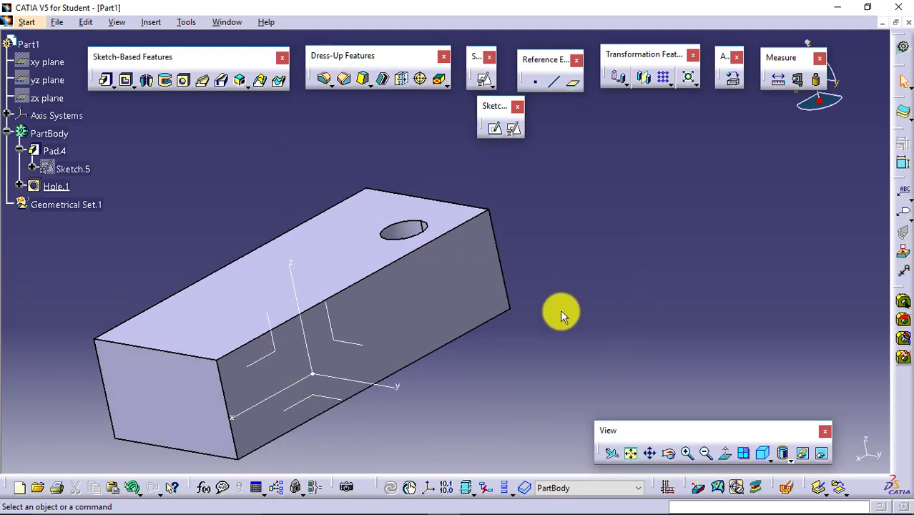
pyautogui.moveTo(386, 231)
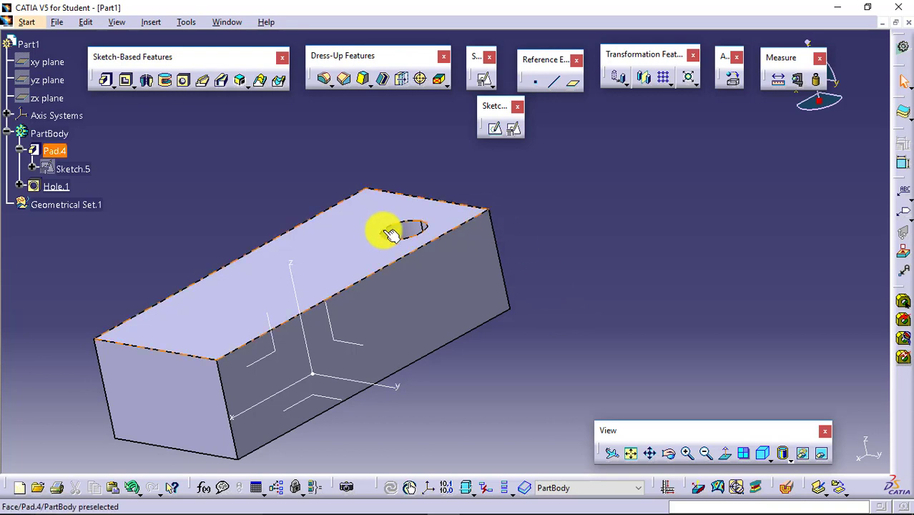
pyautogui.click(400, 236)
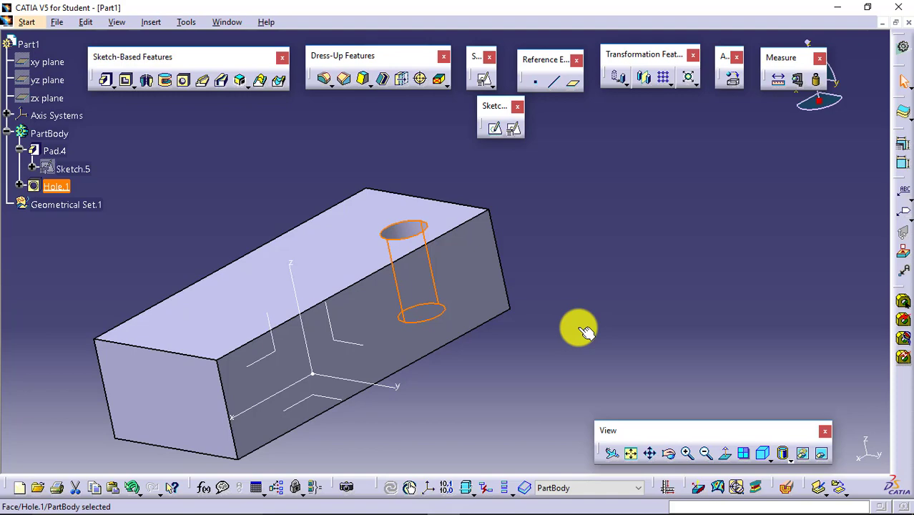
pyautogui.doubleClick(55, 186)
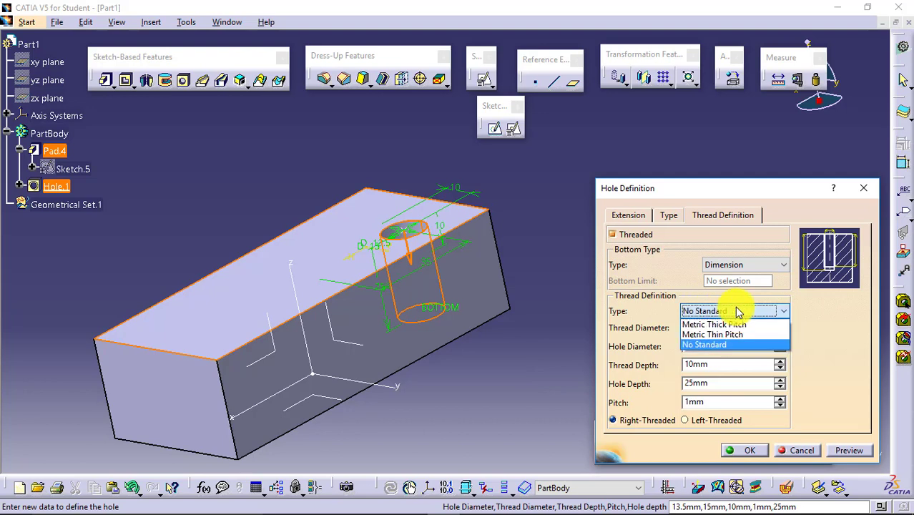
pyautogui.moveTo(718, 334)
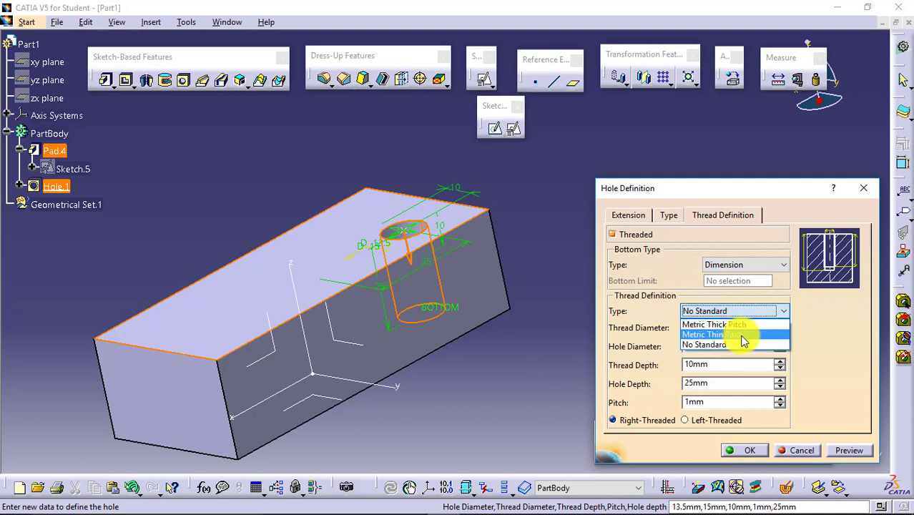
pyautogui.click(713, 324)
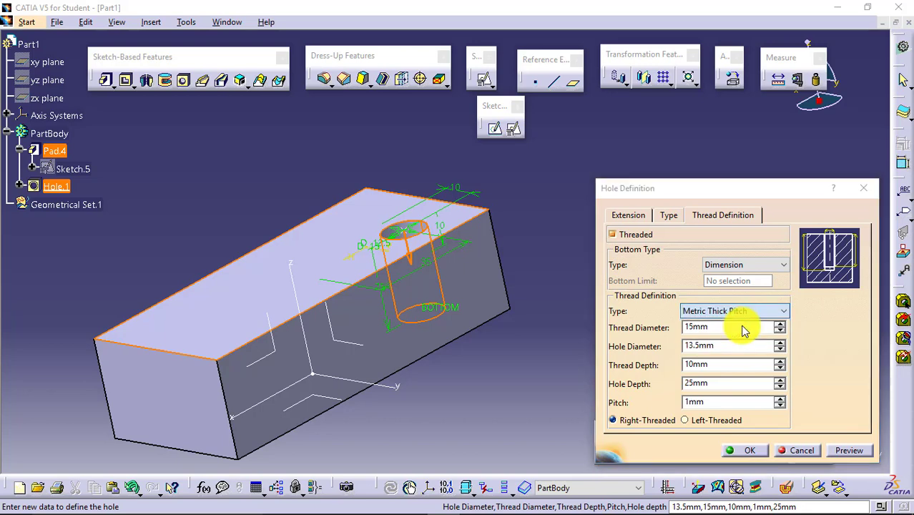
pyautogui.click(722, 326)
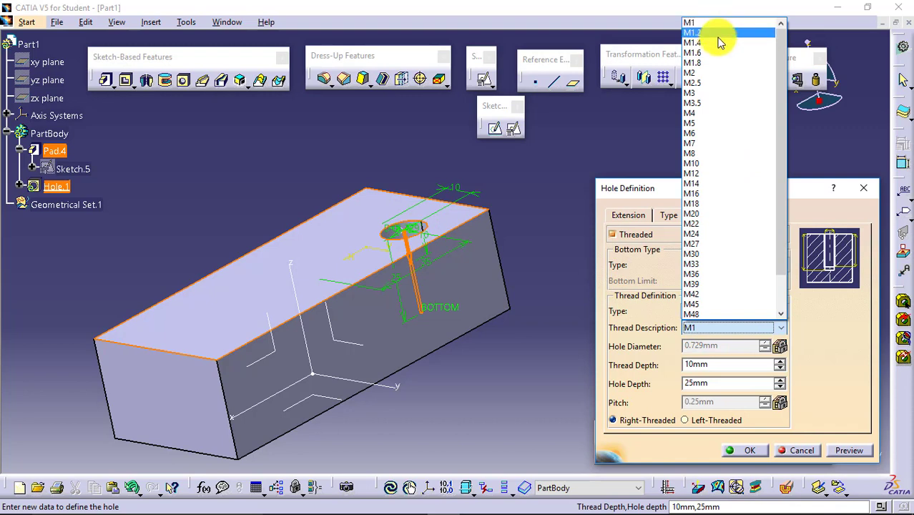
pyautogui.moveTo(728, 72)
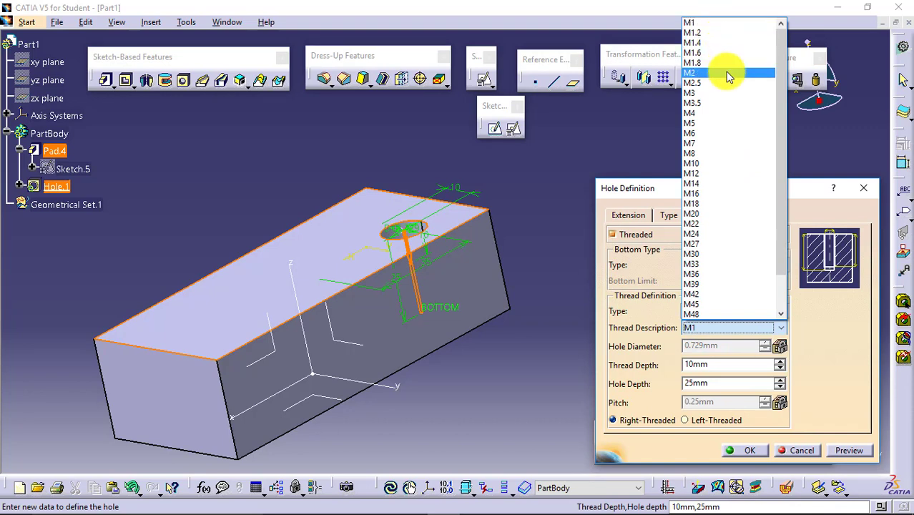
pyautogui.scroll(-3)
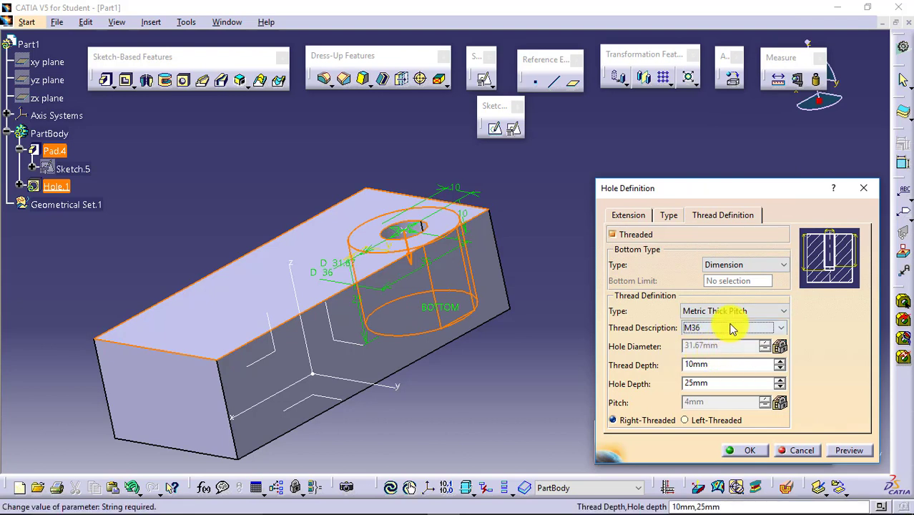
# - Try M10, then set the thread to Metric Thin Pitch M12x1.5
pyautogui.click(781, 327)
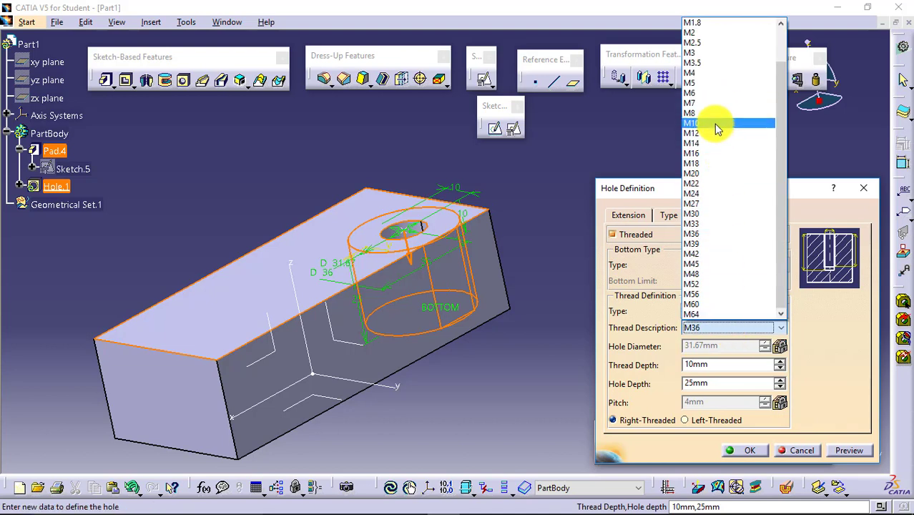
pyautogui.click(691, 123)
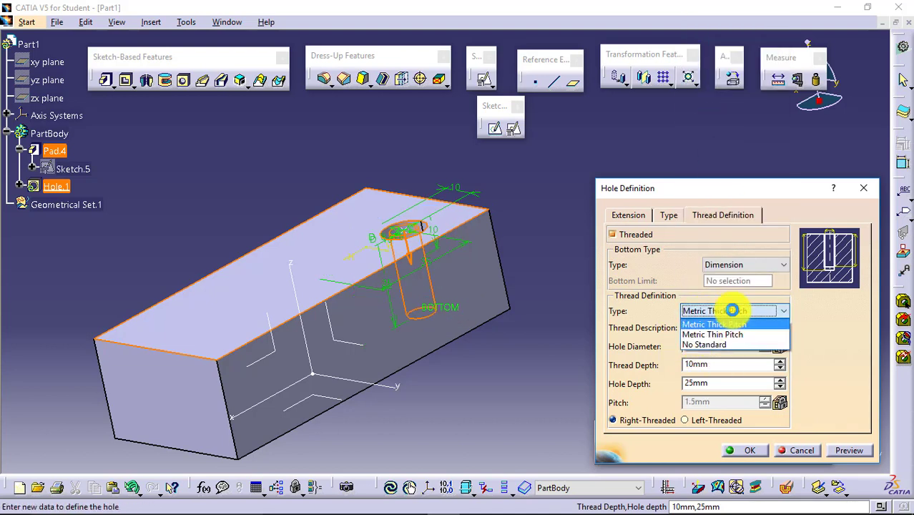
pyautogui.click(712, 335)
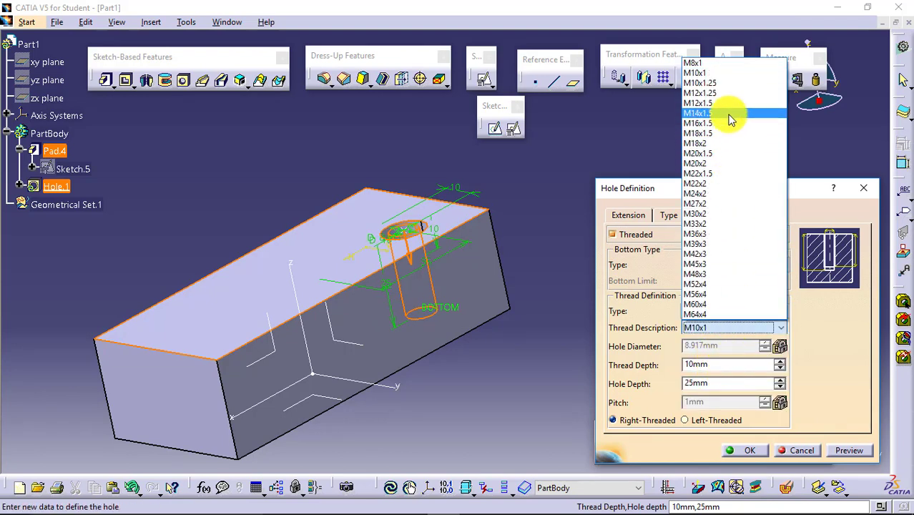
pyautogui.moveTo(730, 103)
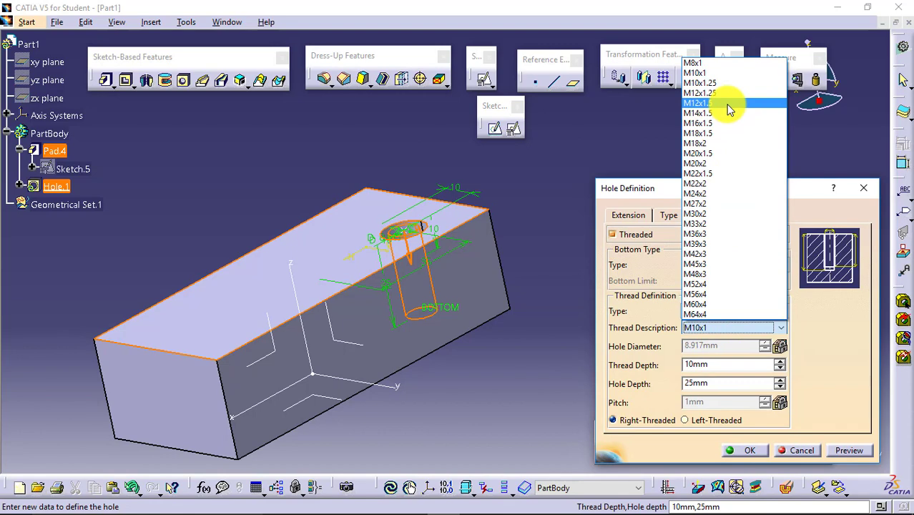
pyautogui.click(698, 103)
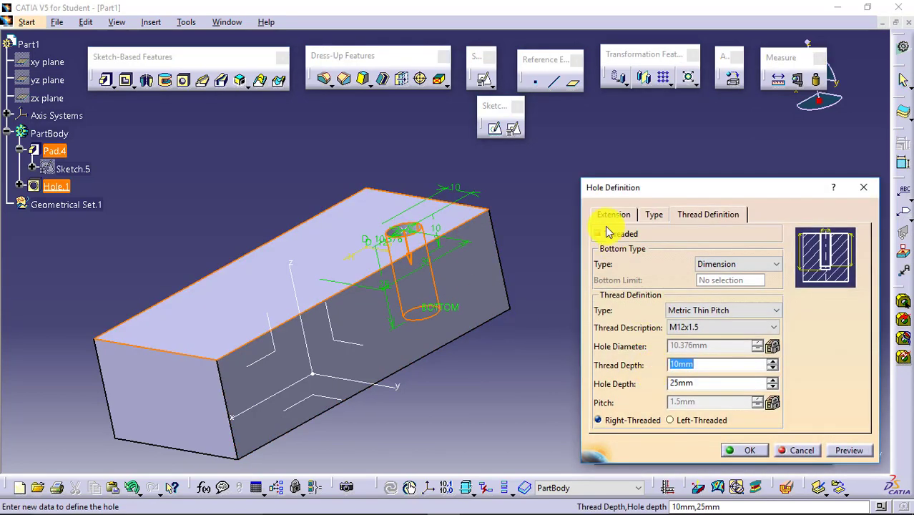
pyautogui.click(612, 215)
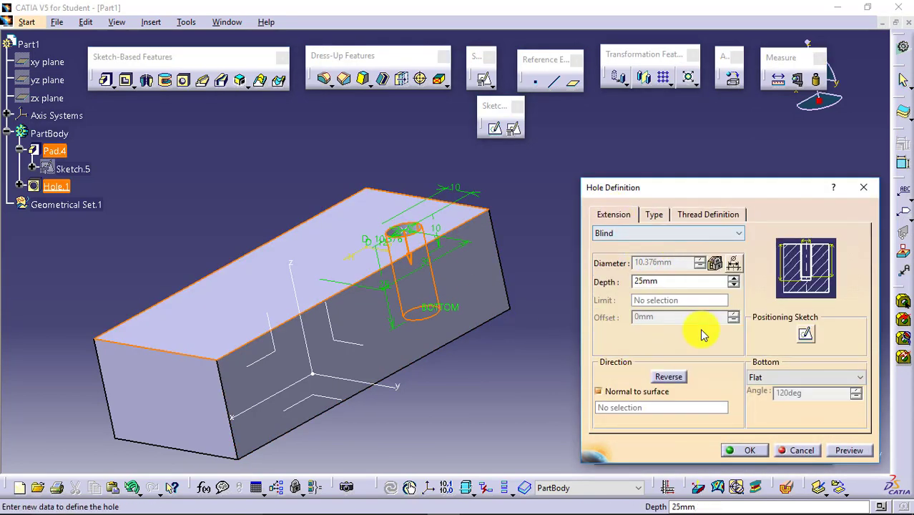
pyautogui.click(652, 214)
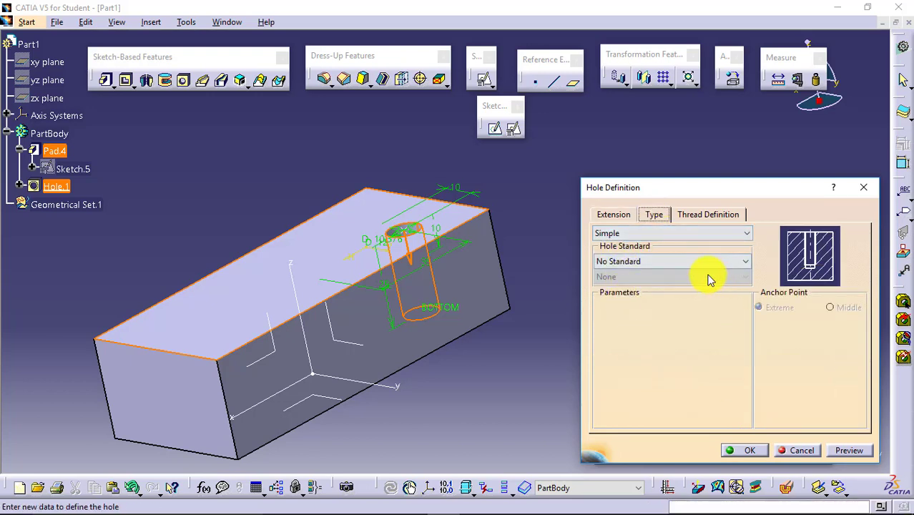
pyautogui.click(706, 214)
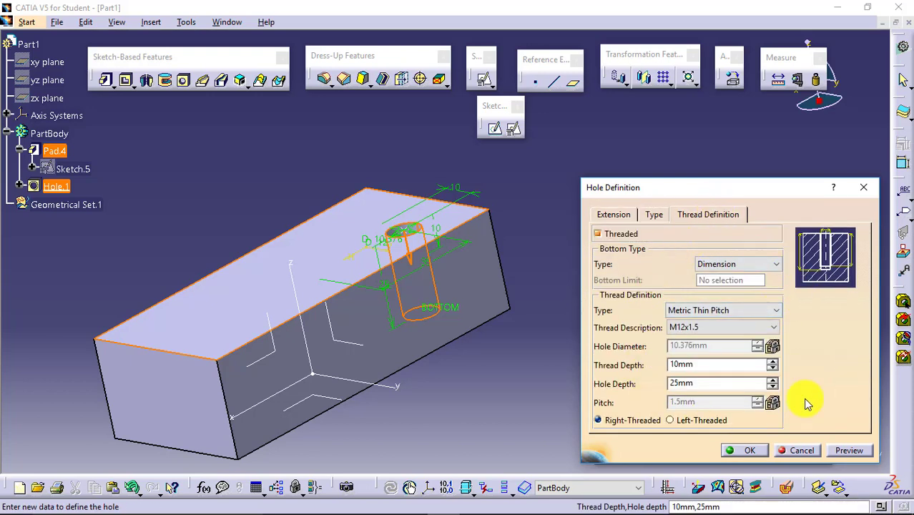
pyautogui.moveTo(794, 289)
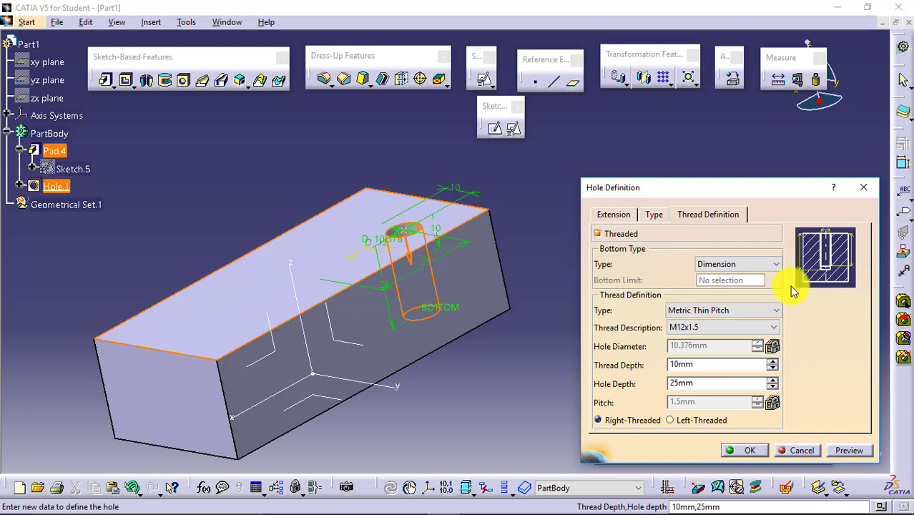
pyautogui.moveTo(637, 249)
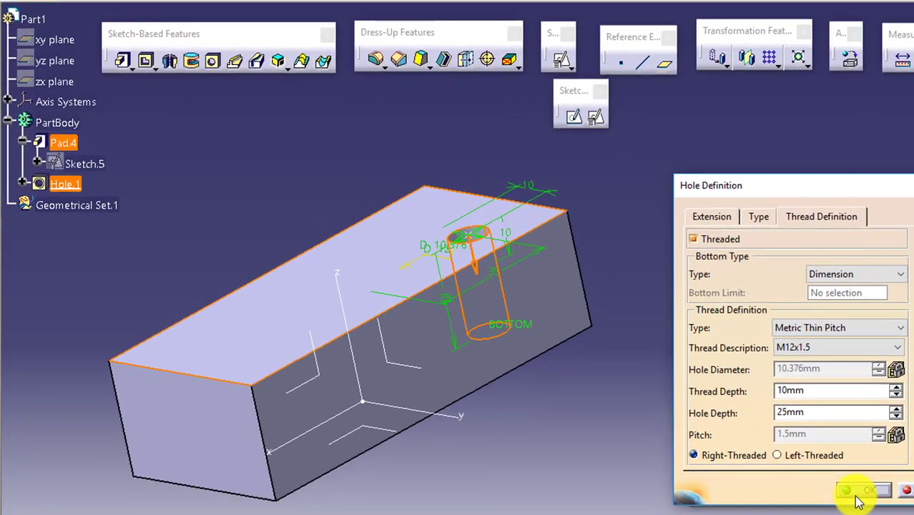
# - Confirm Hole.1, reopen its definition from the tree to review it, and close it again
pyautogui.click(870, 489)
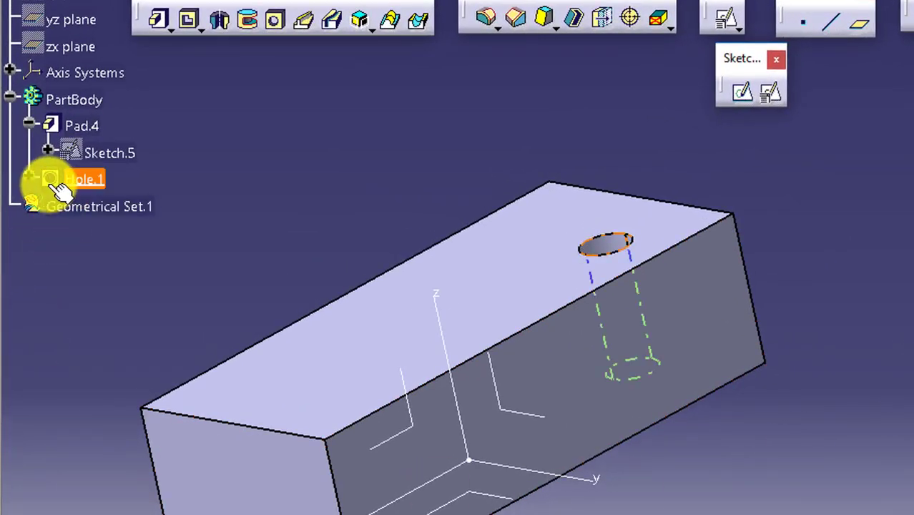
pyautogui.click(85, 179)
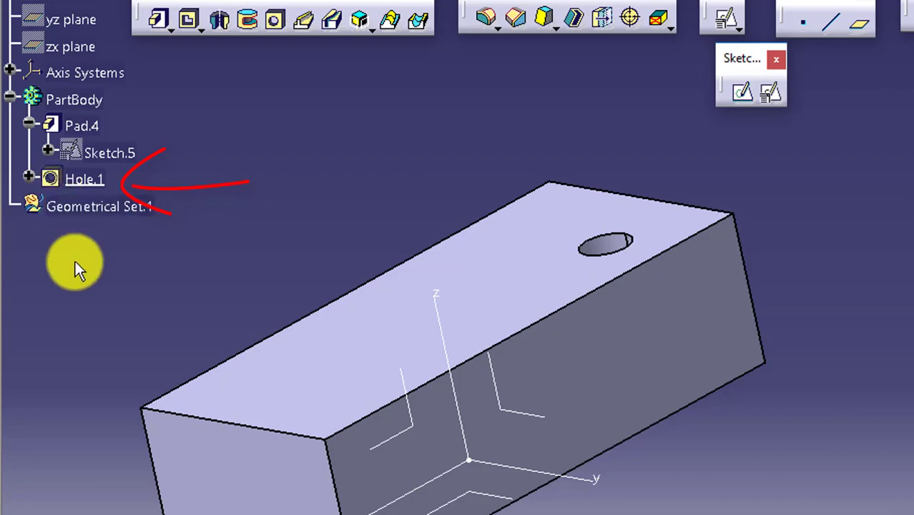
pyautogui.doubleClick(85, 179)
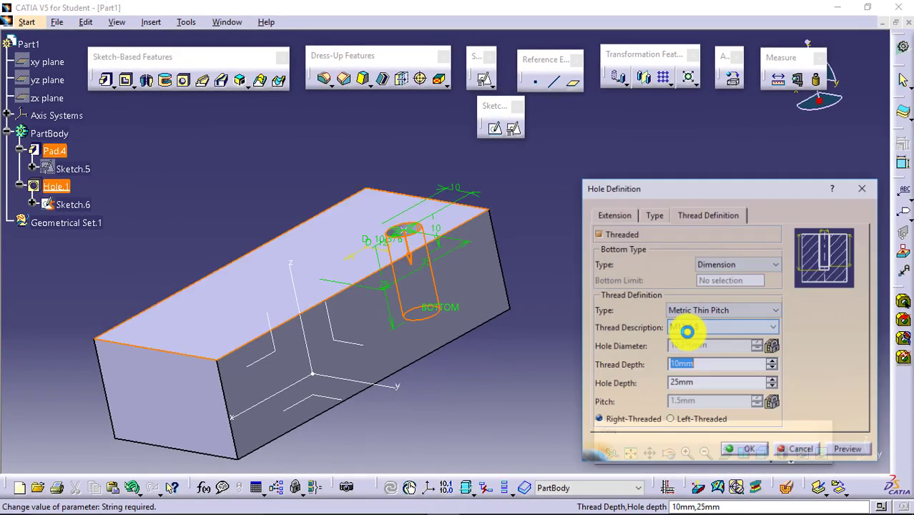
pyautogui.click(598, 234)
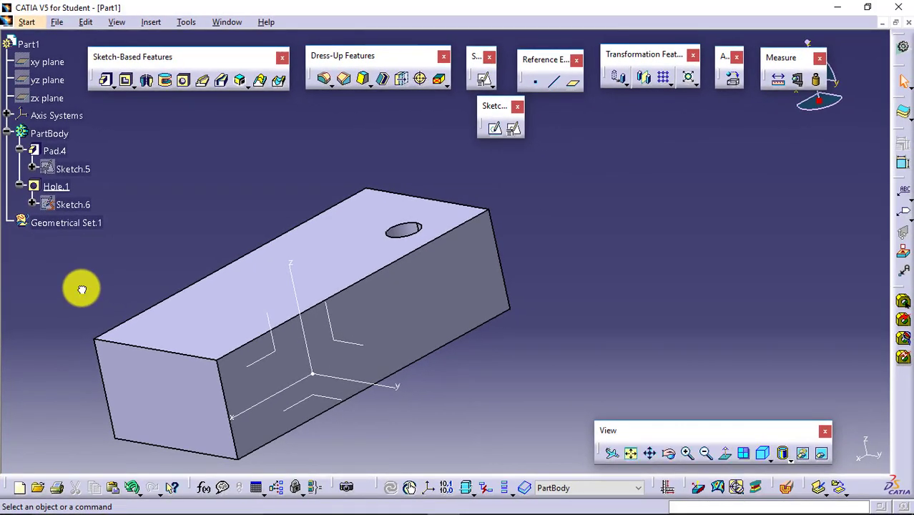
pyautogui.moveTo(183, 80)
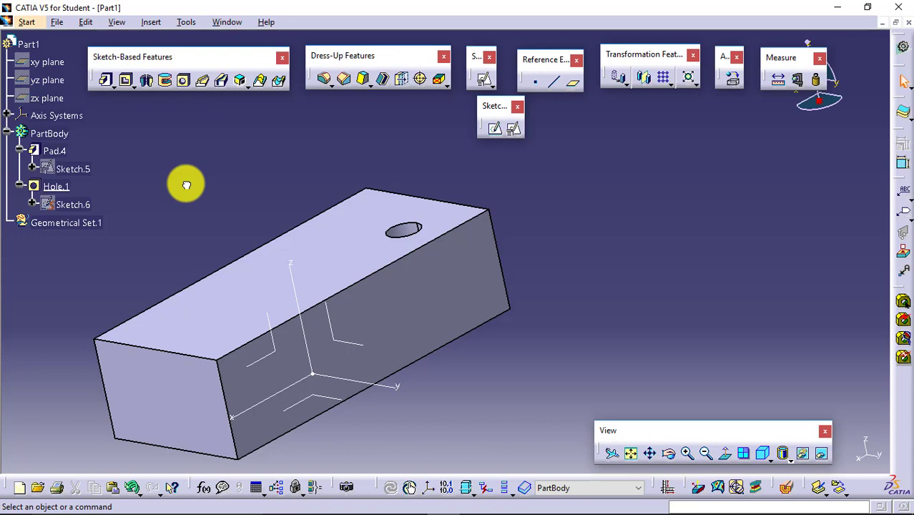
pyautogui.moveTo(187, 187)
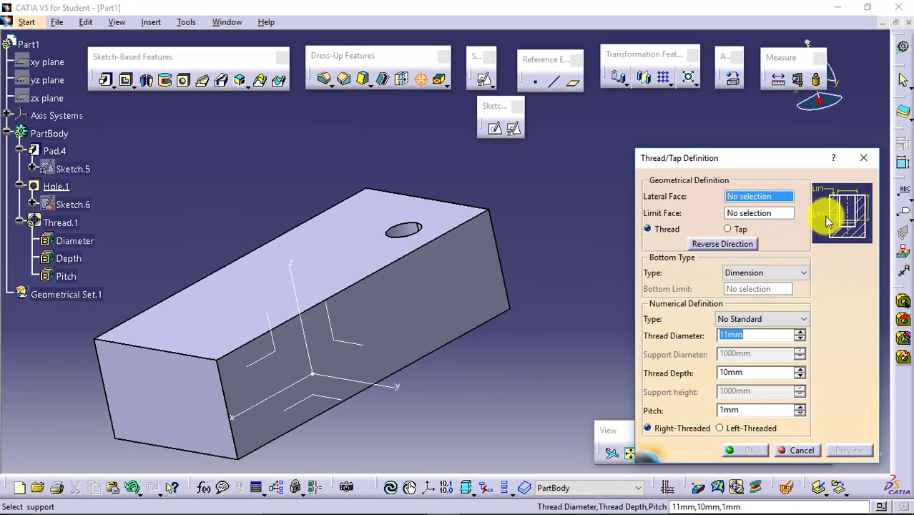
pyautogui.moveTo(418, 228)
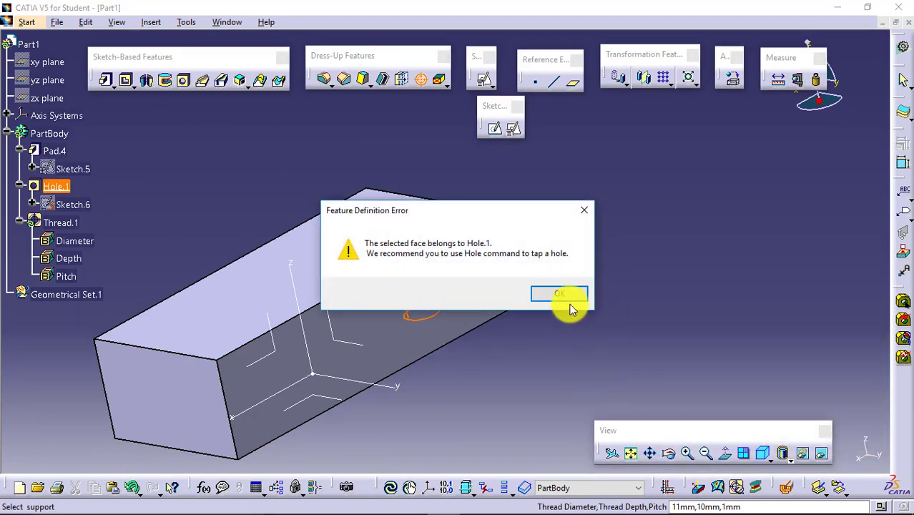
# - Dismiss the face warning and create Thread.1 as a Tap, 11.414mm diameter, 10mm deep, 1mm pitch
pyautogui.click(560, 293)
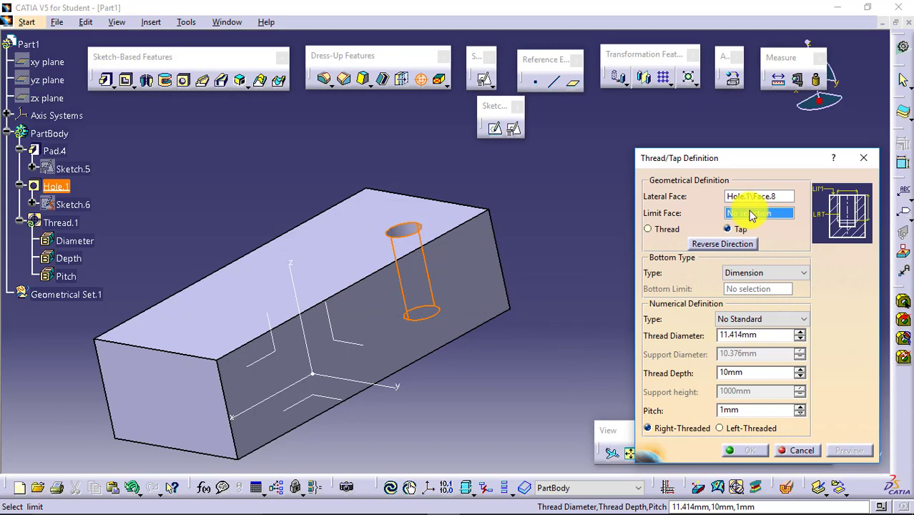
pyautogui.moveTo(366, 238)
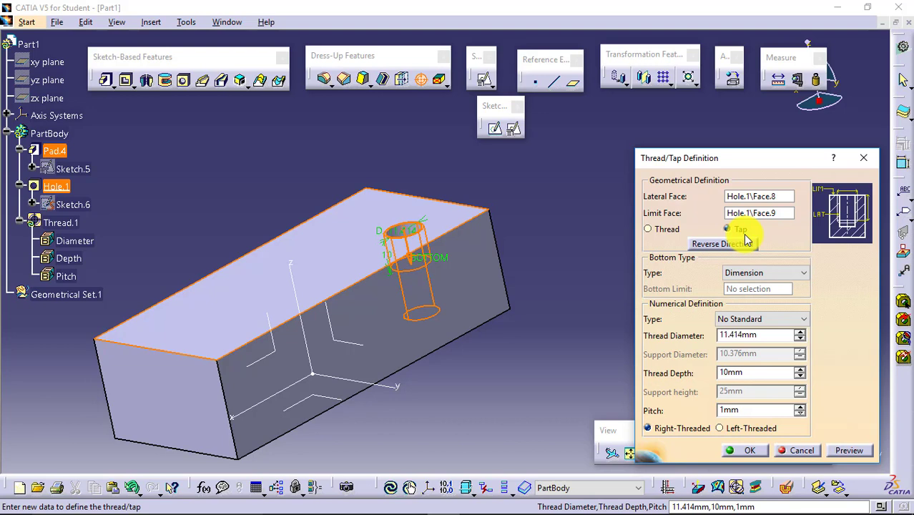
pyautogui.click(726, 229)
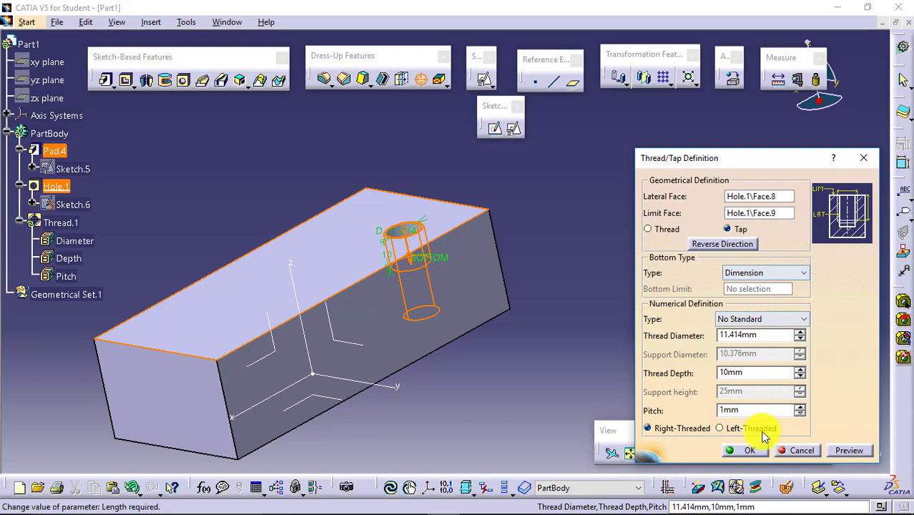
pyautogui.click(750, 449)
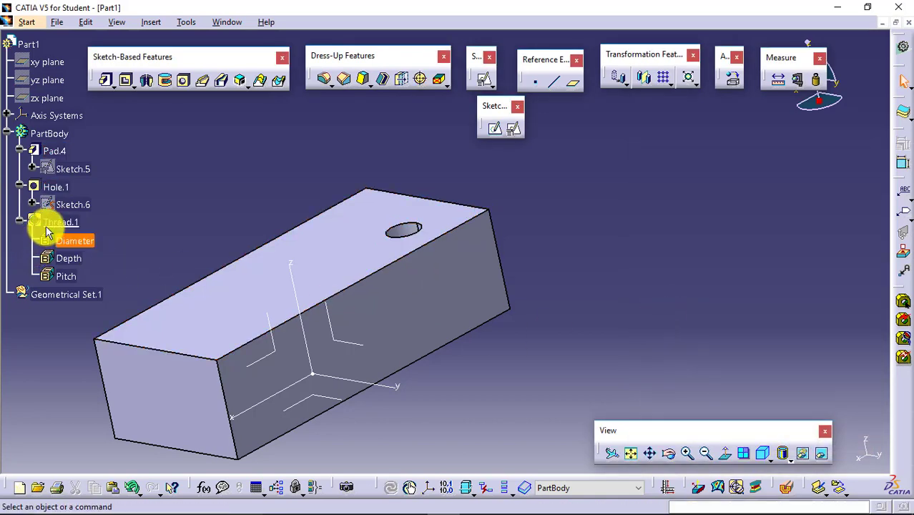
pyautogui.click(61, 221)
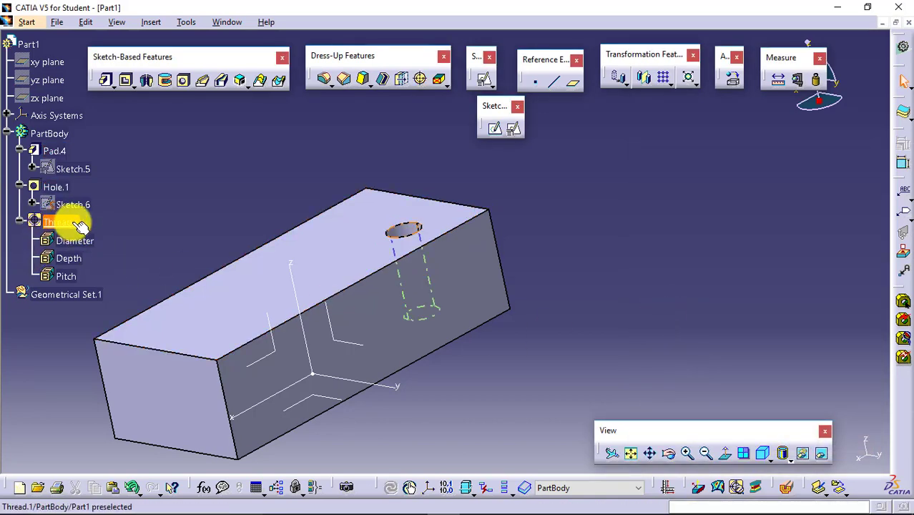
pyautogui.moveTo(60, 223)
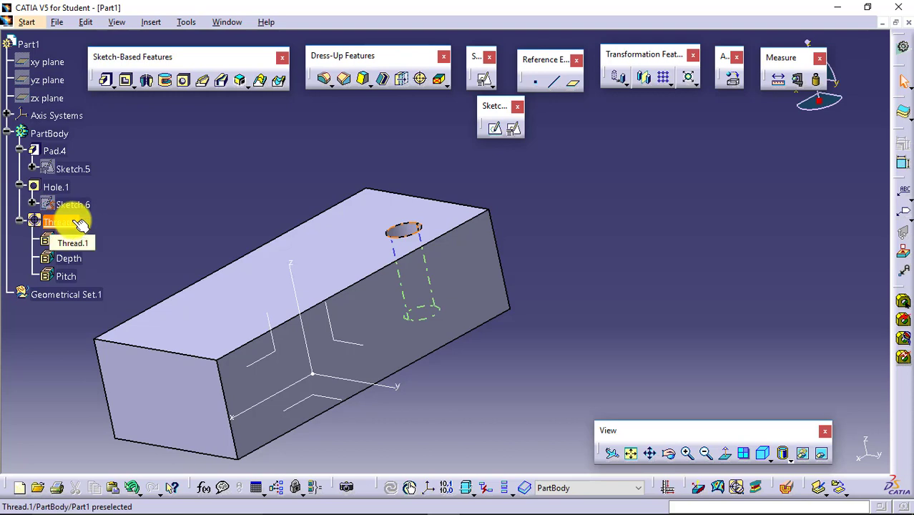
pyautogui.click(58, 221)
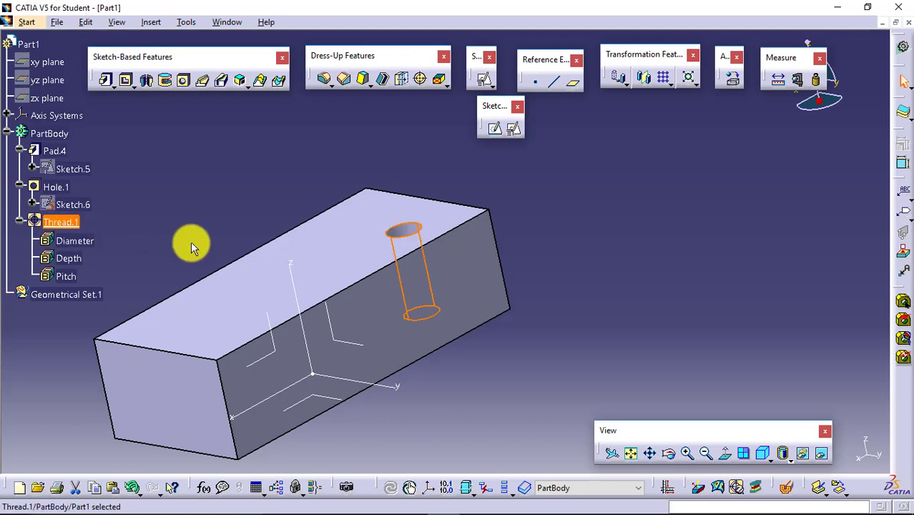
pyautogui.moveTo(60, 222)
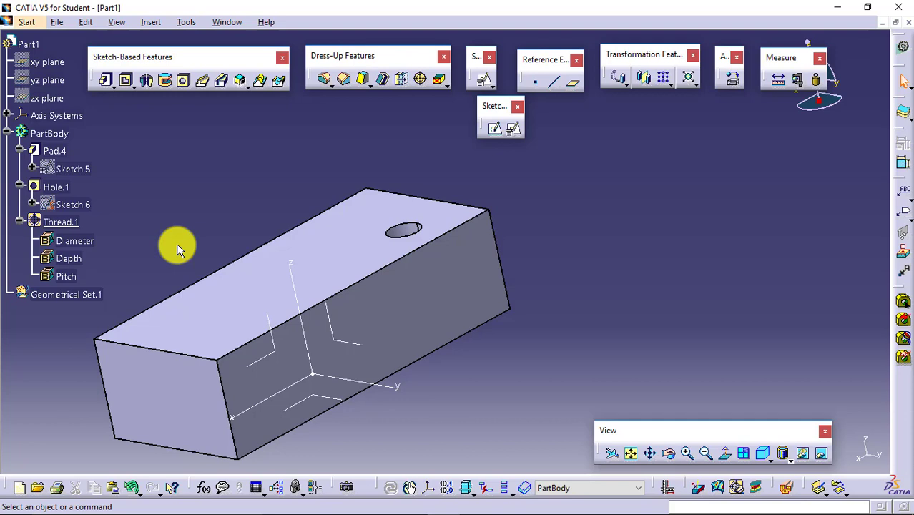
pyautogui.moveTo(180, 249)
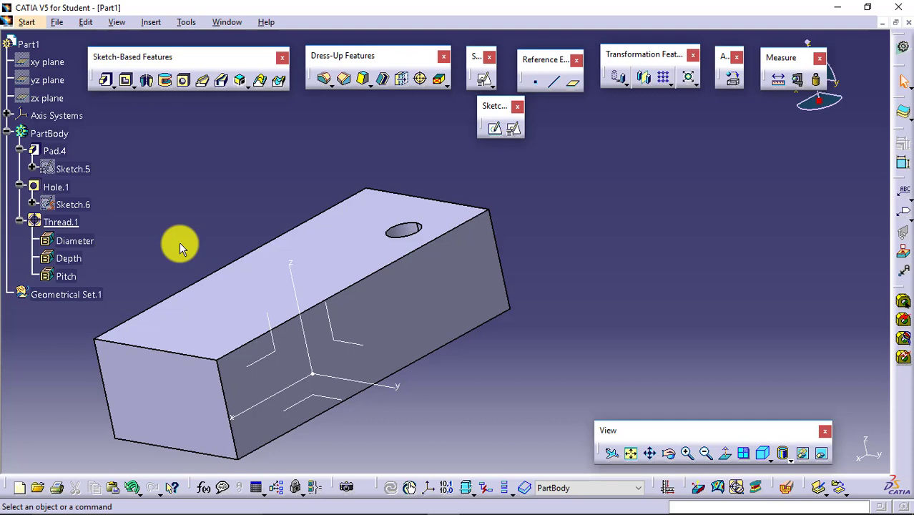
pyautogui.moveTo(183, 246)
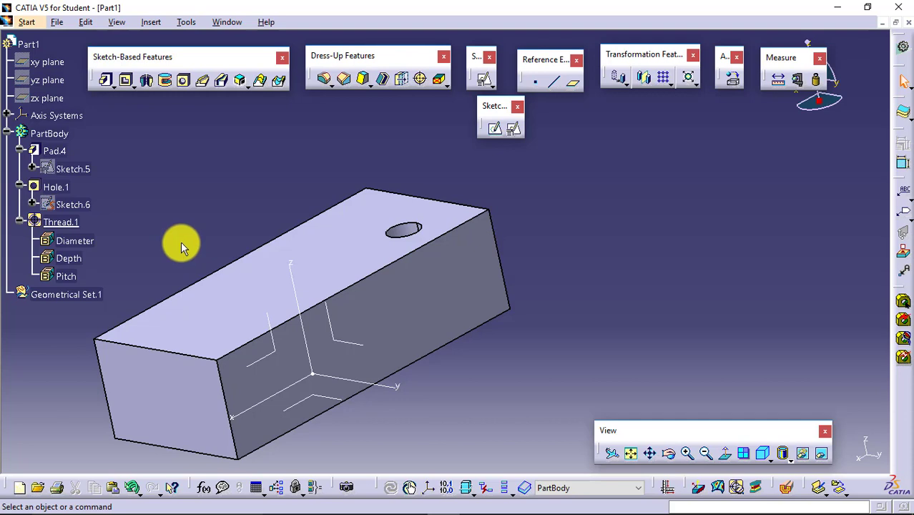